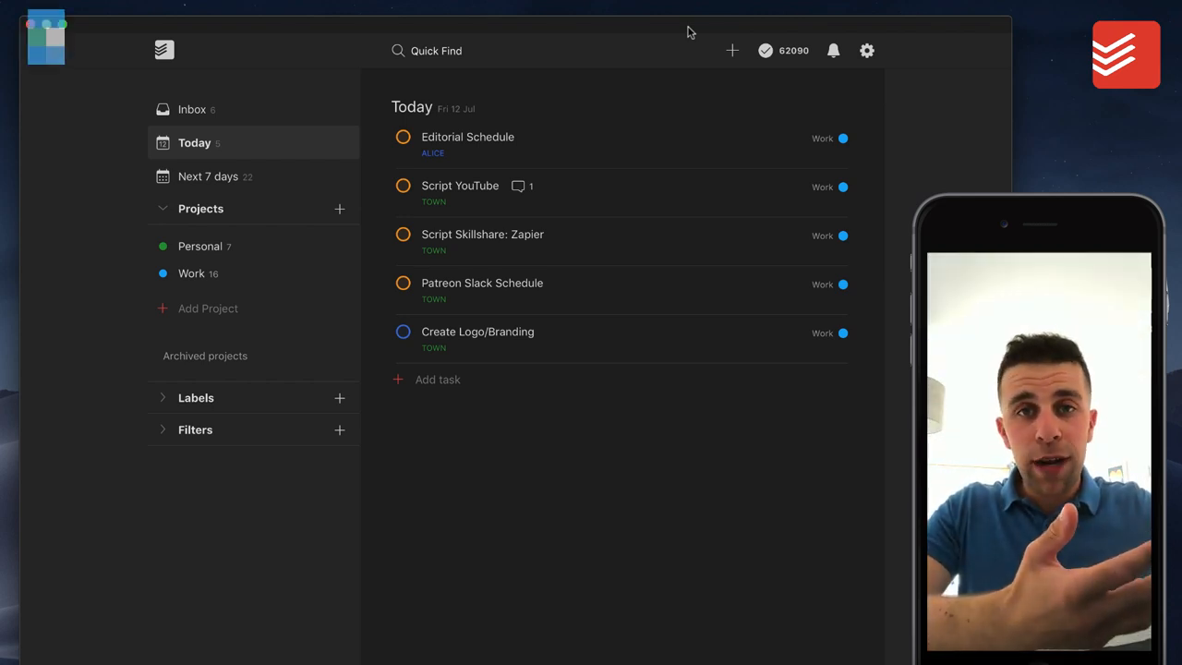
{"action": "mouse_move", "coordinate": [388, 164]}
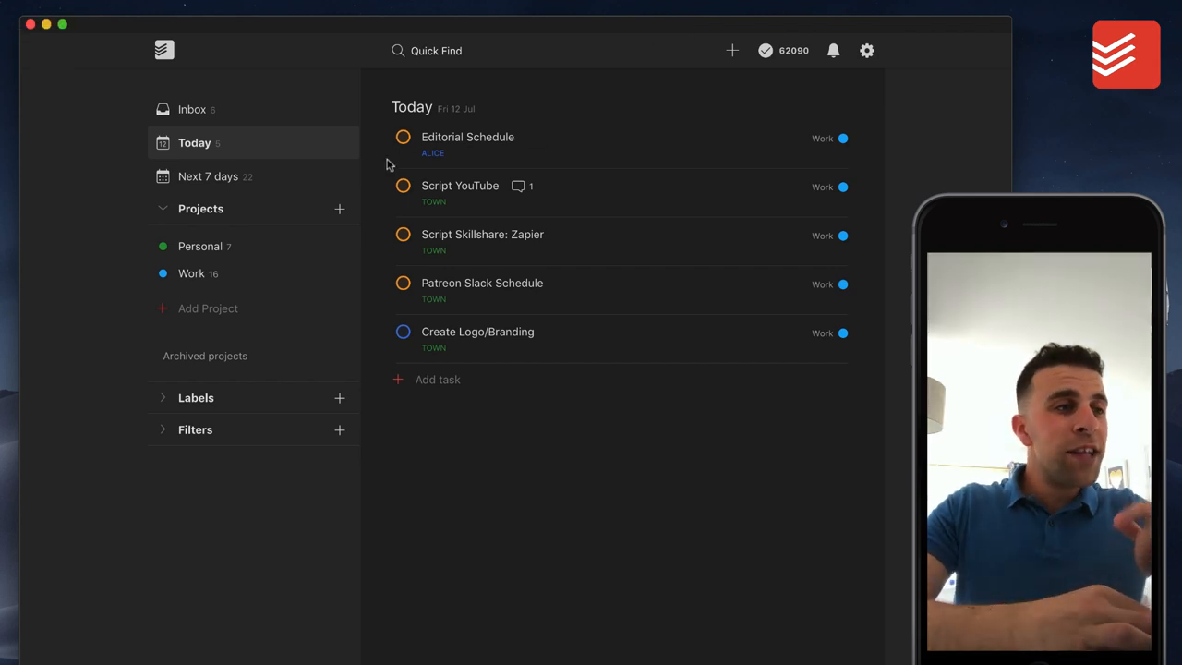
{"action": "mouse_move", "coordinate": [277, 198]}
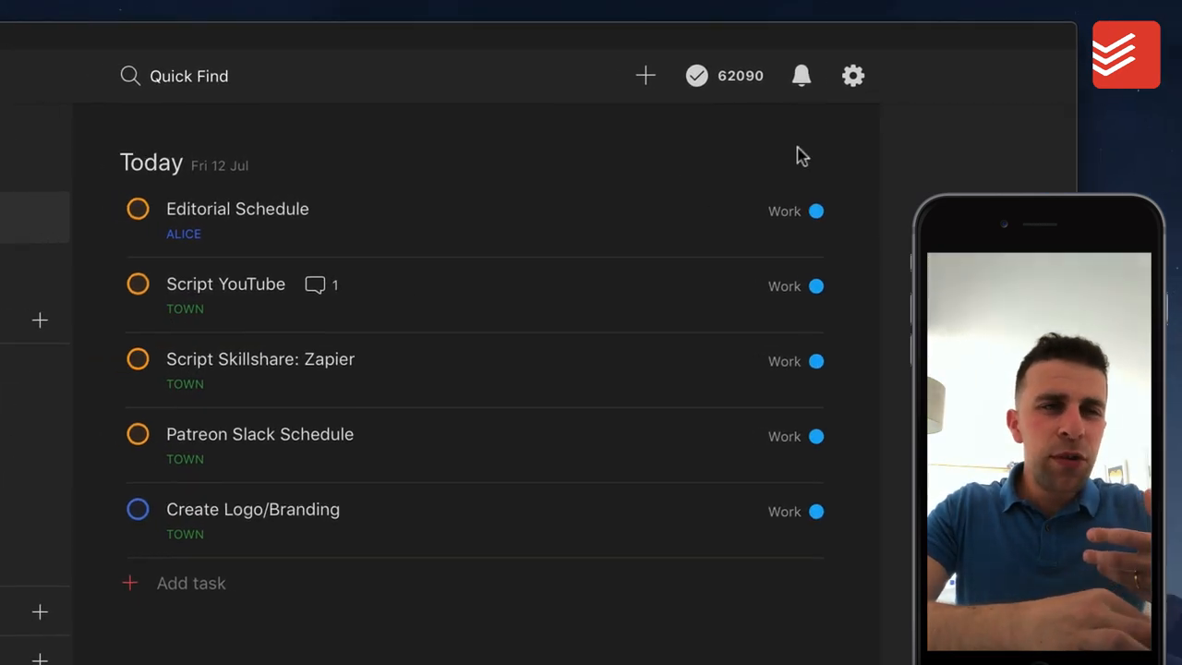
Look at the theme options in Todoist's settings
{"action": "left_click", "coordinate": [852, 76]}
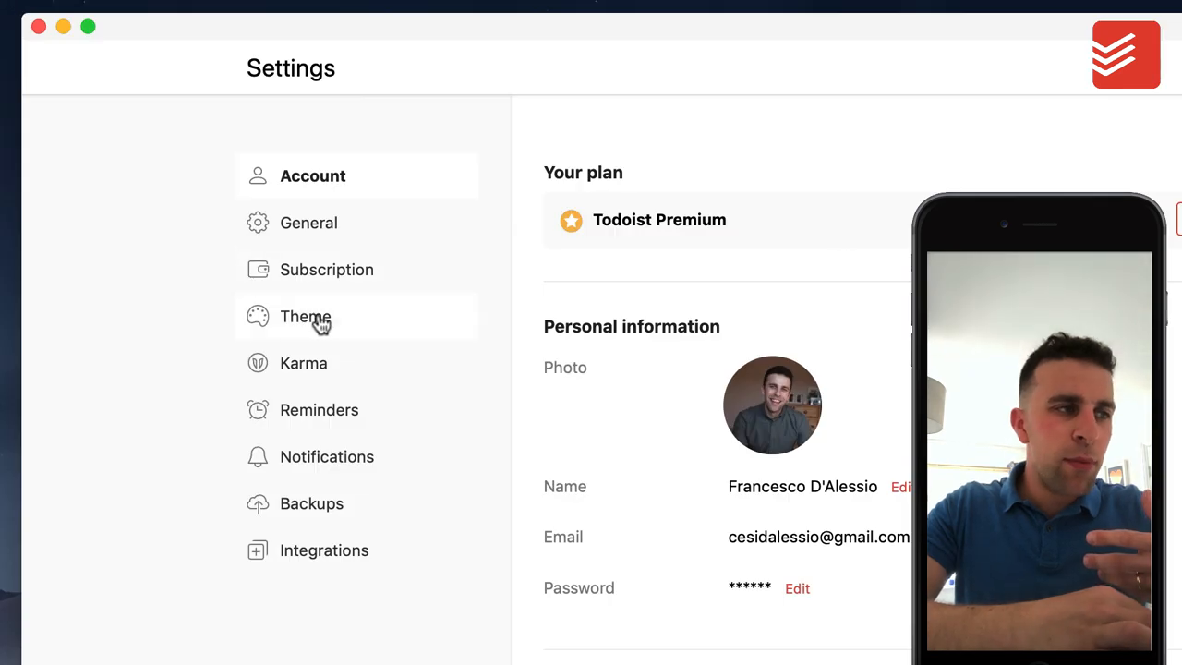
{"action": "left_click", "coordinate": [305, 315]}
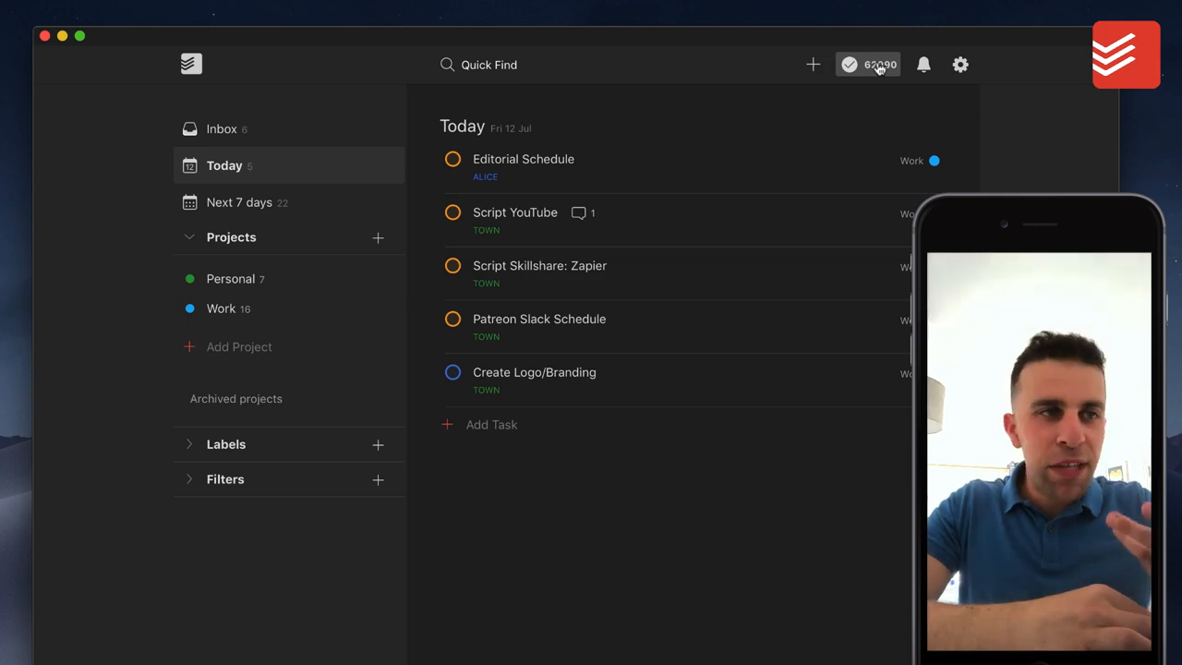
Review the productivity stats — daily 18/14, weekly 93/150, Enlightened karma — then close the panel
{"action": "left_click", "coordinate": [850, 65]}
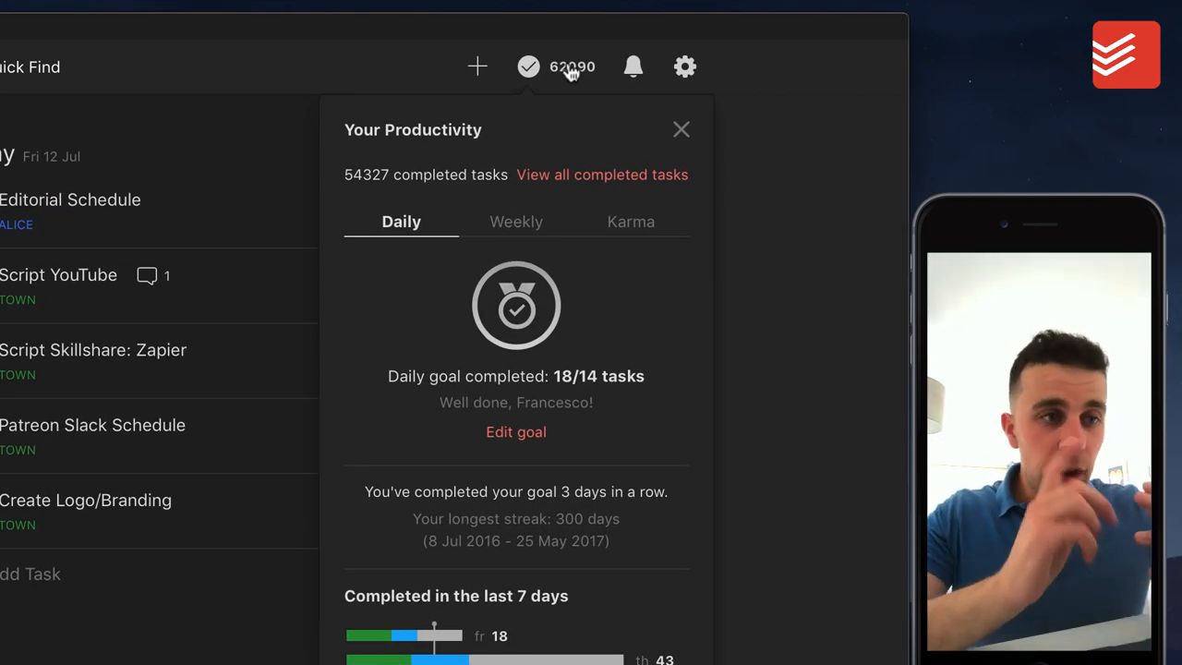
{"action": "scroll", "scroll_direction": "down", "scroll_amount": 3}
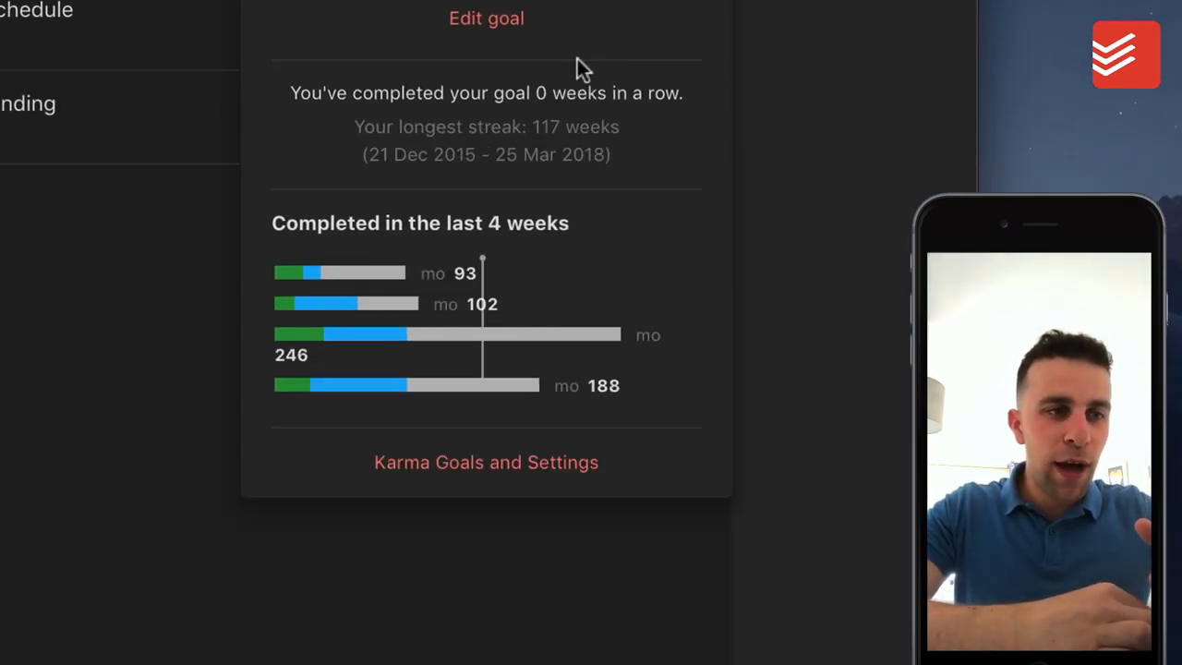
{"action": "mouse_move", "coordinate": [643, 196]}
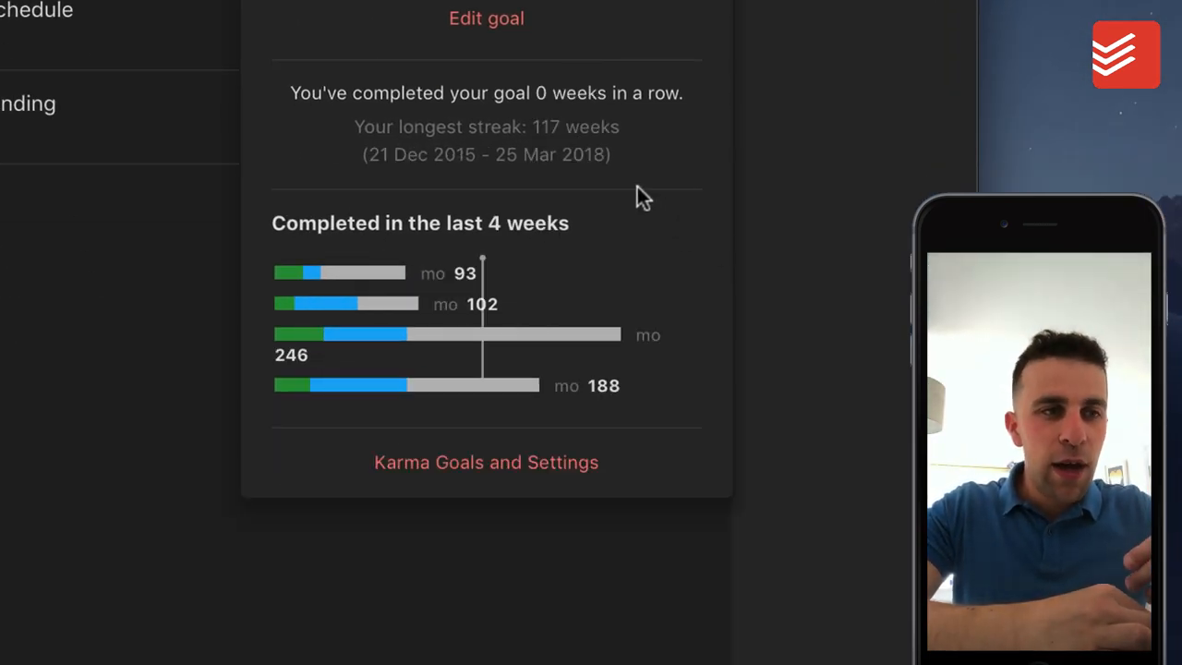
{"action": "mouse_move", "coordinate": [481, 292]}
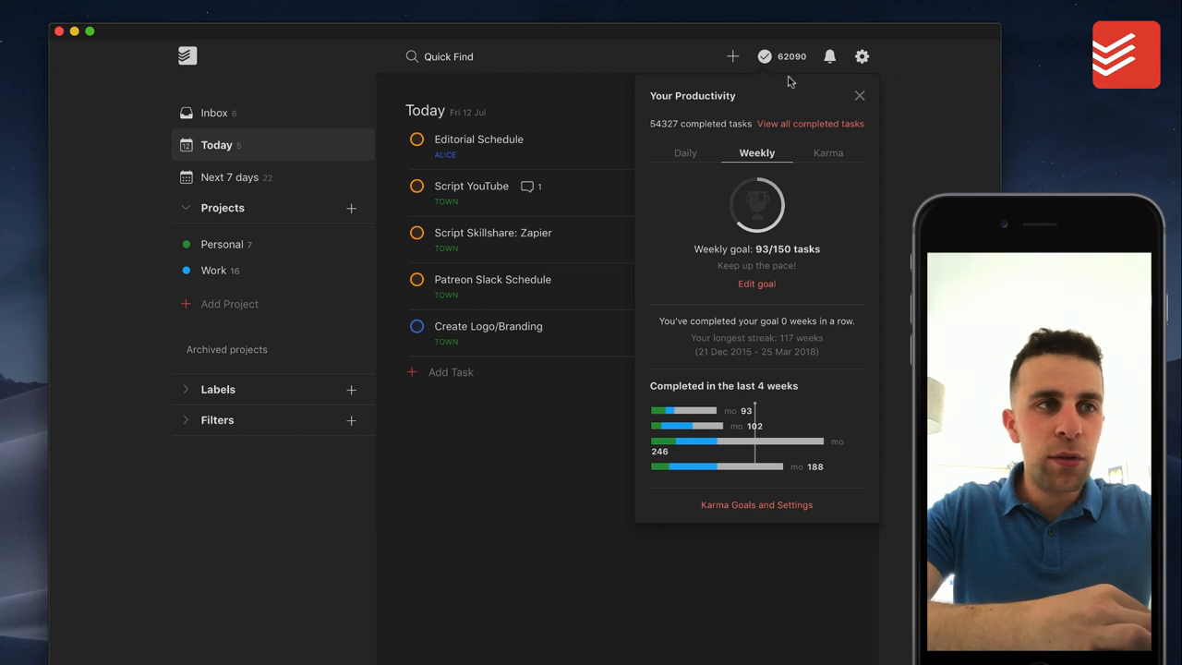
{"action": "left_click", "coordinate": [827, 151]}
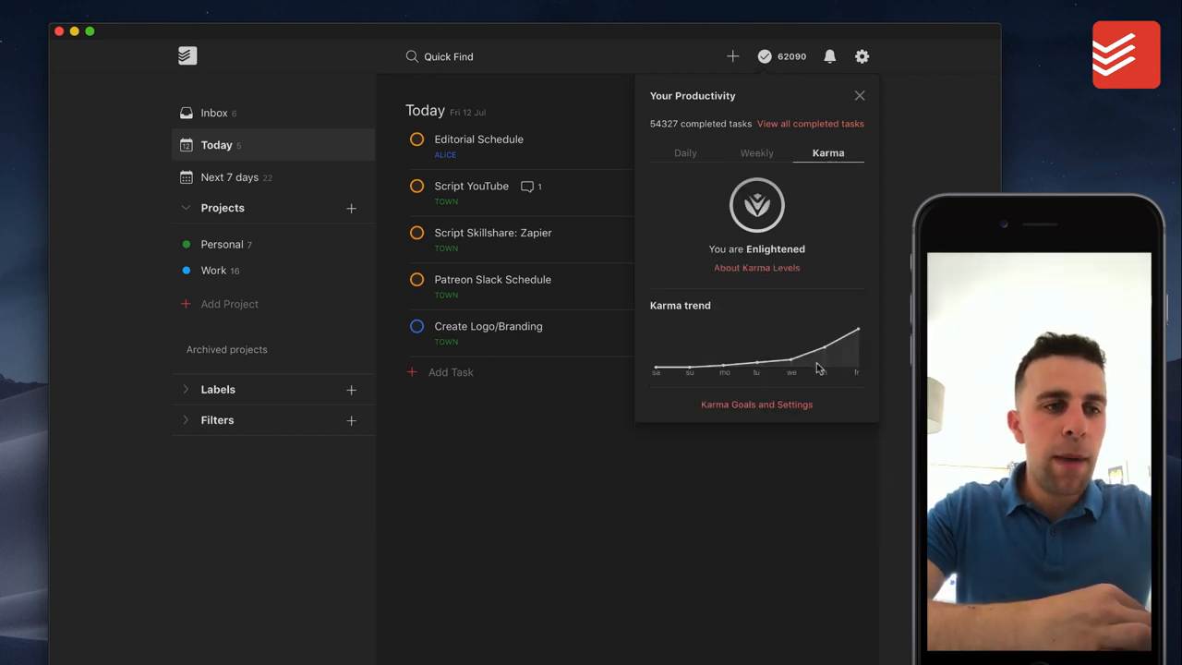
{"action": "left_click", "coordinate": [685, 152]}
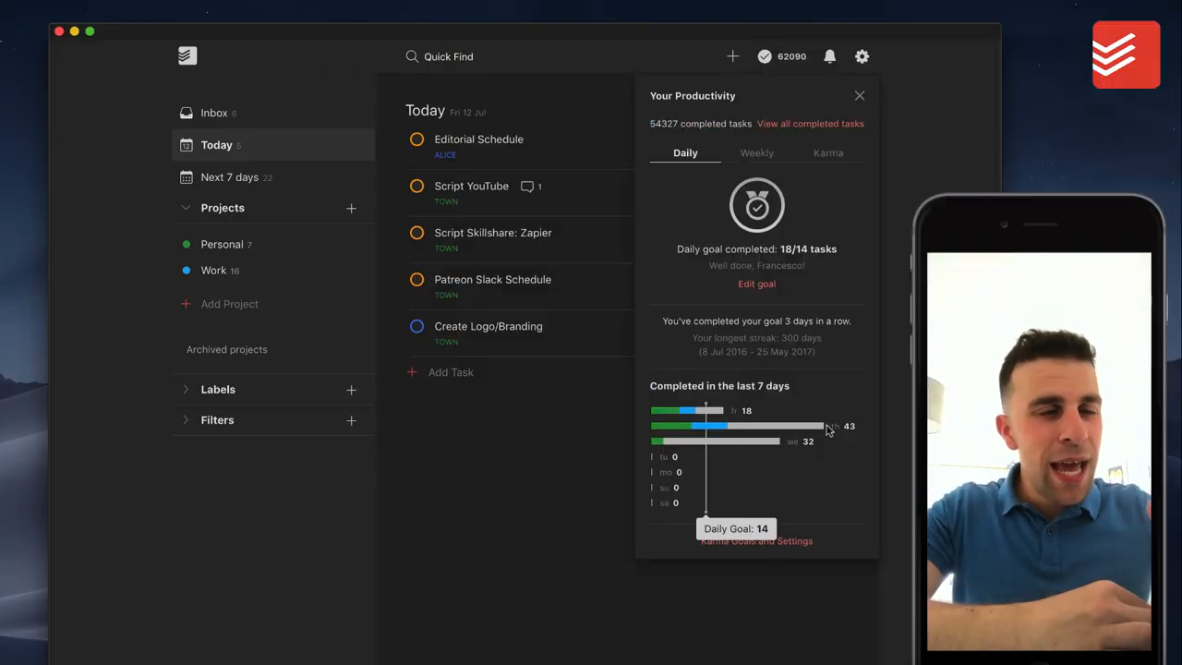
{"action": "left_click", "coordinate": [859, 96]}
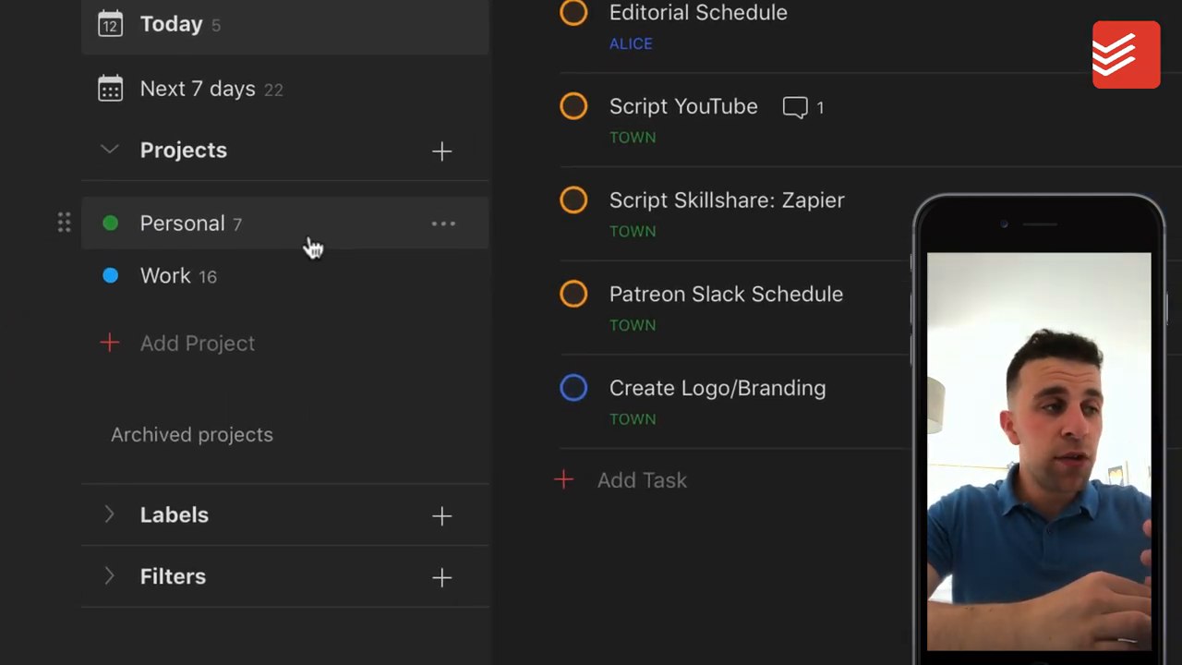
{"action": "mouse_move", "coordinate": [111, 231]}
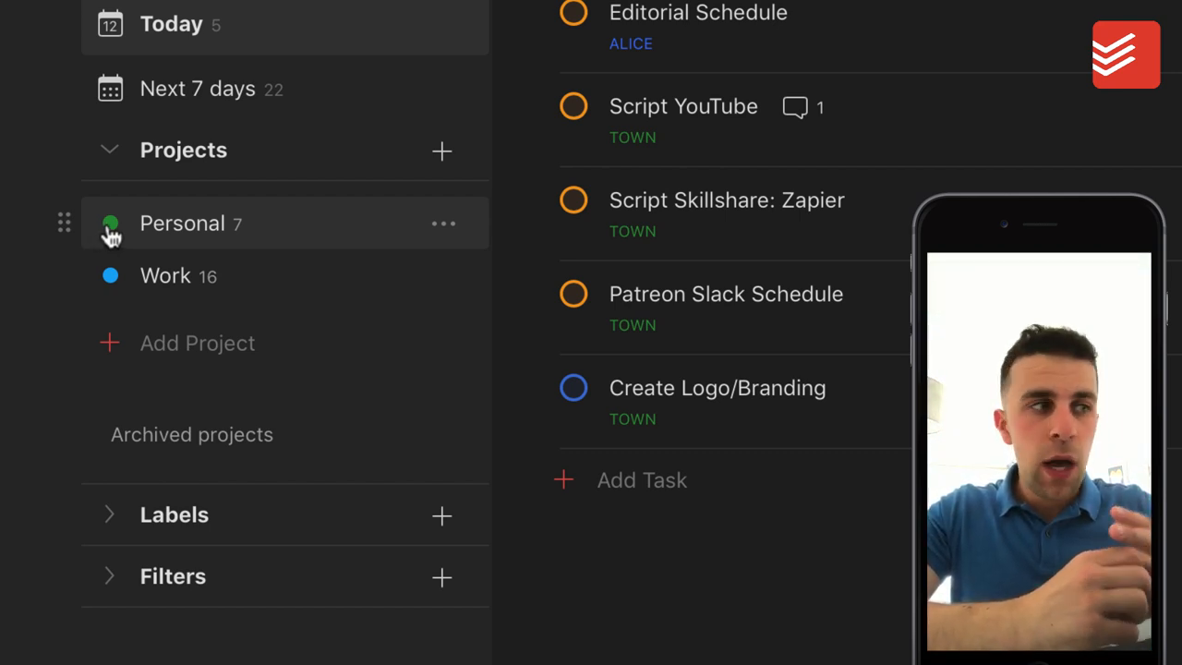
{"action": "mouse_move", "coordinate": [166, 276]}
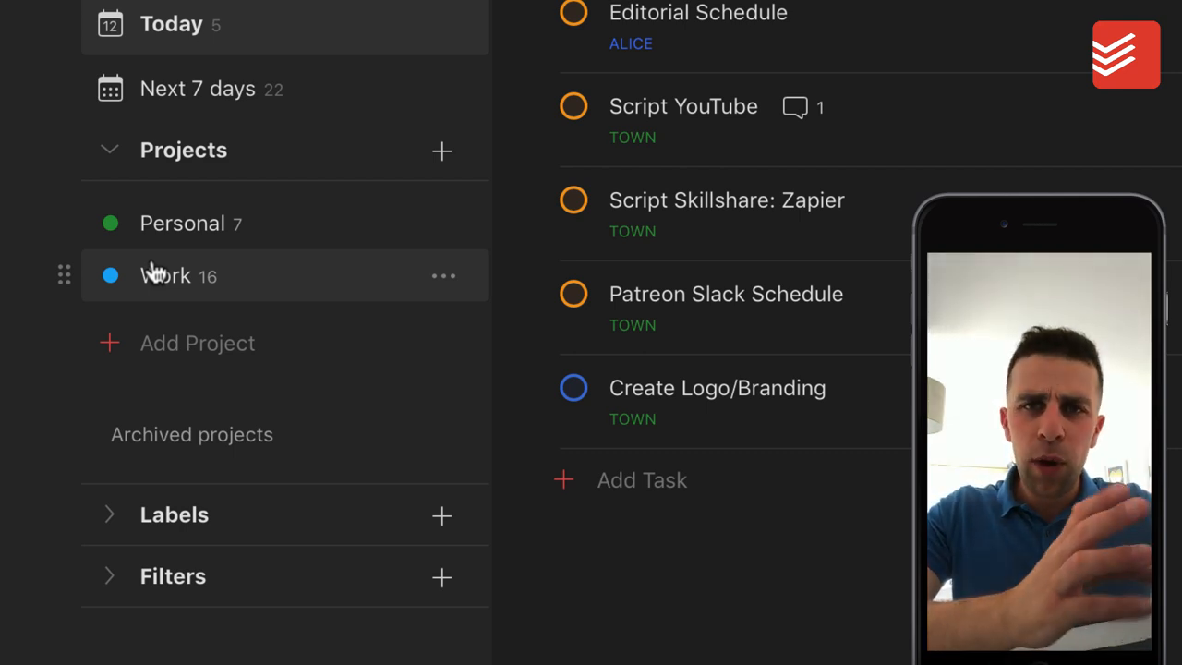
{"action": "scroll", "scroll_direction": "down", "scroll_amount": 3}
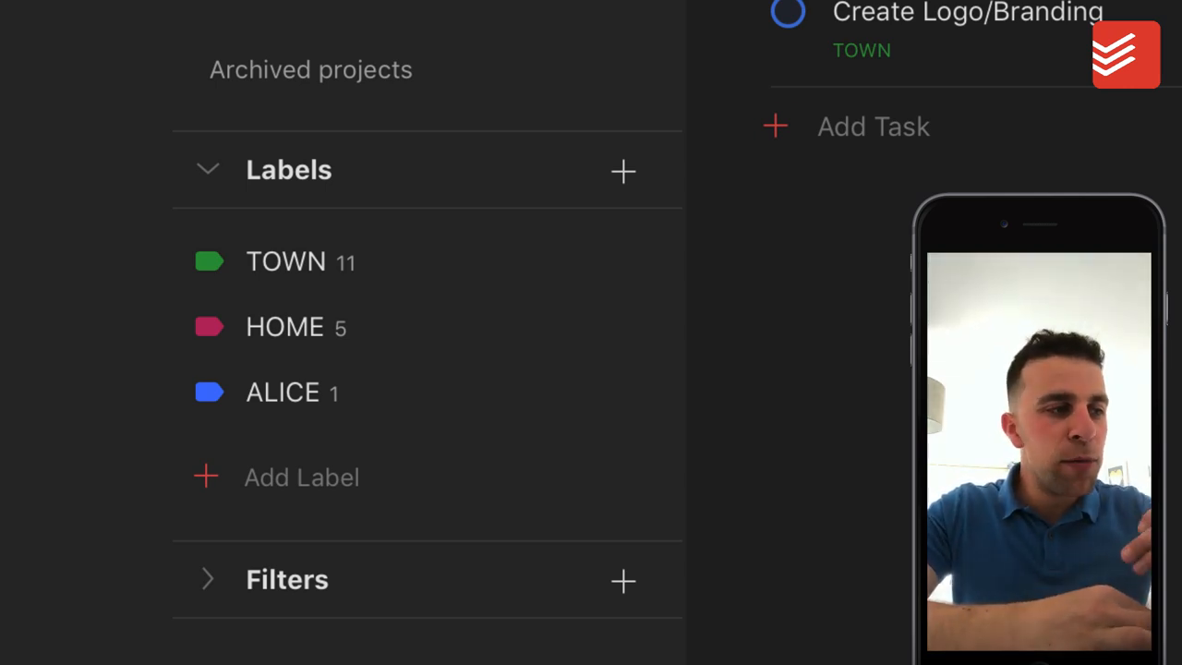
{"action": "mouse_move", "coordinate": [410, 392]}
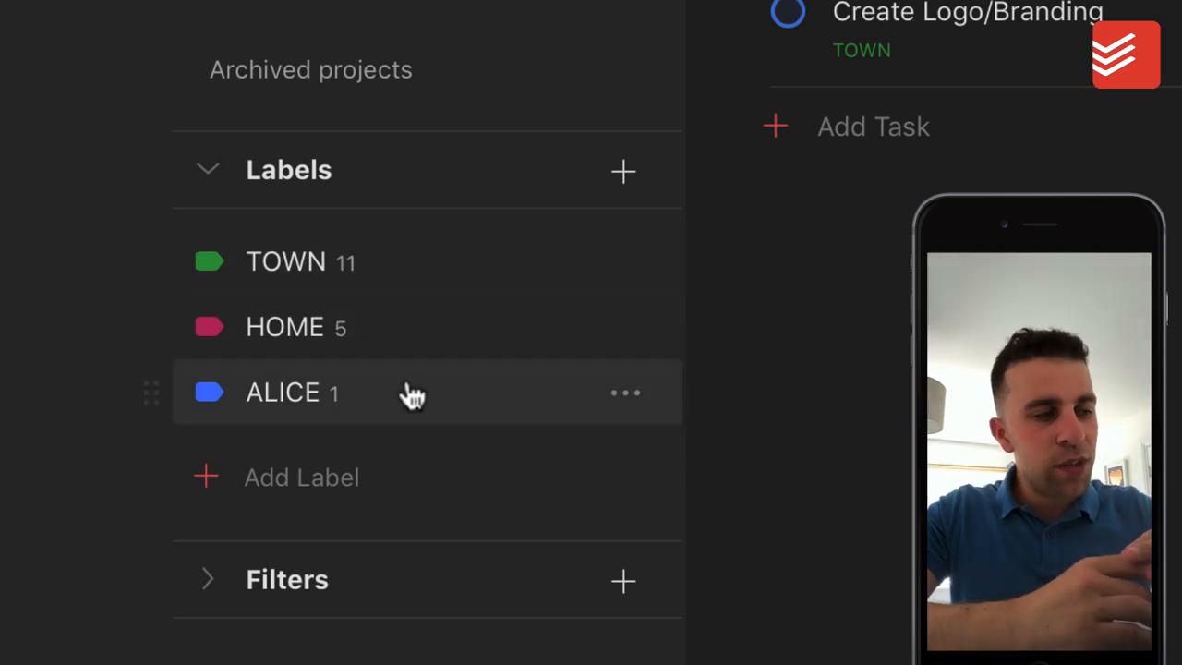
{"action": "mouse_move", "coordinate": [407, 296]}
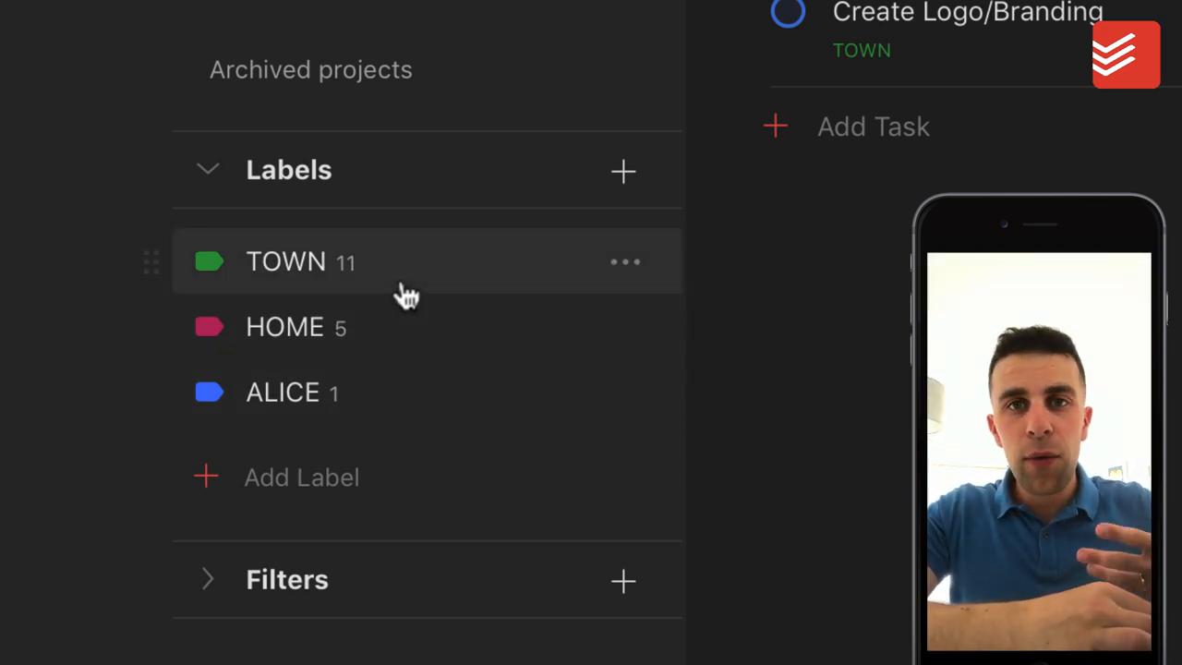
{"action": "mouse_move", "coordinate": [386, 369]}
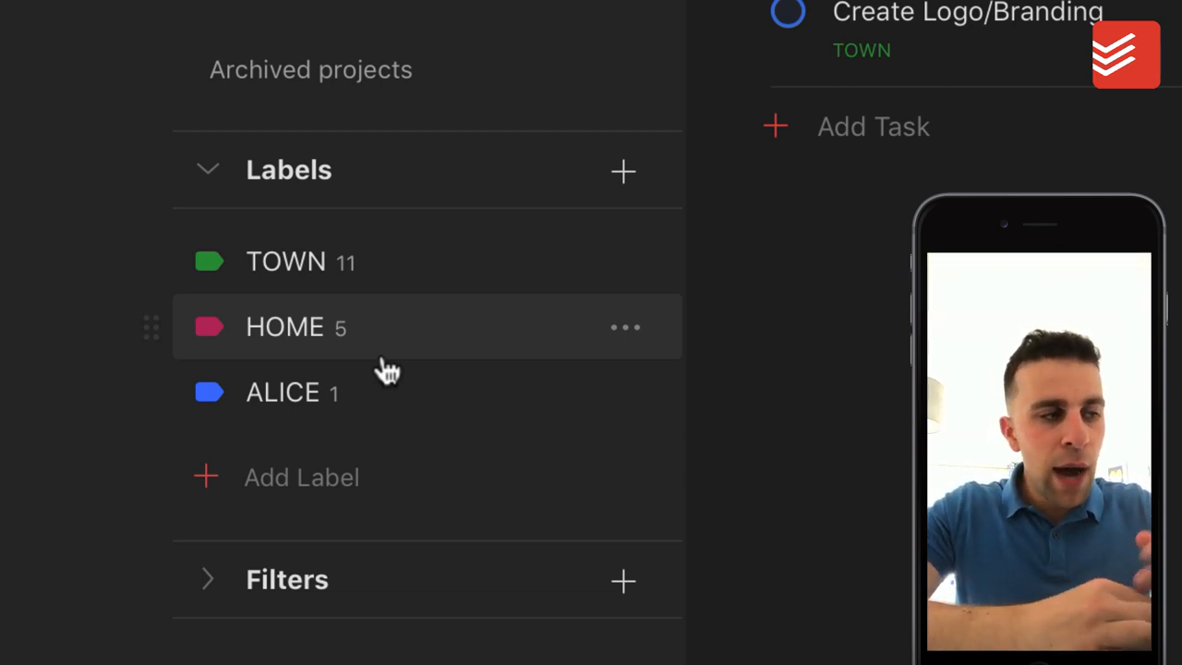
Look through the tasks tagged HOME, then return to today's five-task list
{"action": "left_click", "coordinate": [288, 260]}
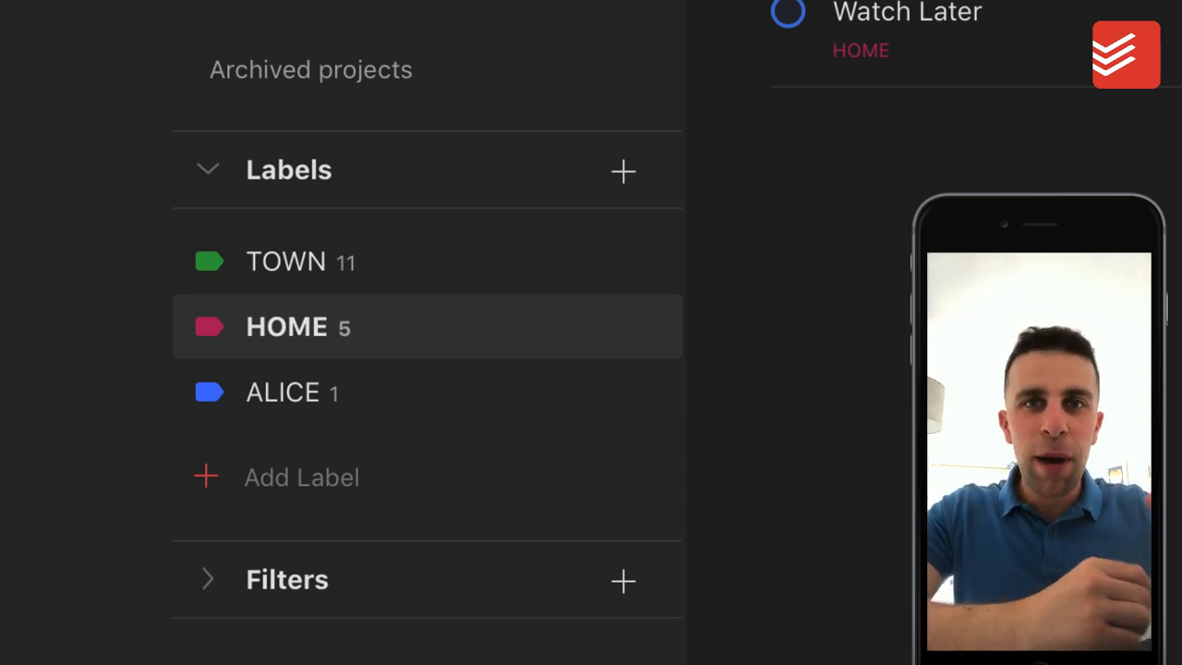
{"action": "mouse_move", "coordinate": [421, 274]}
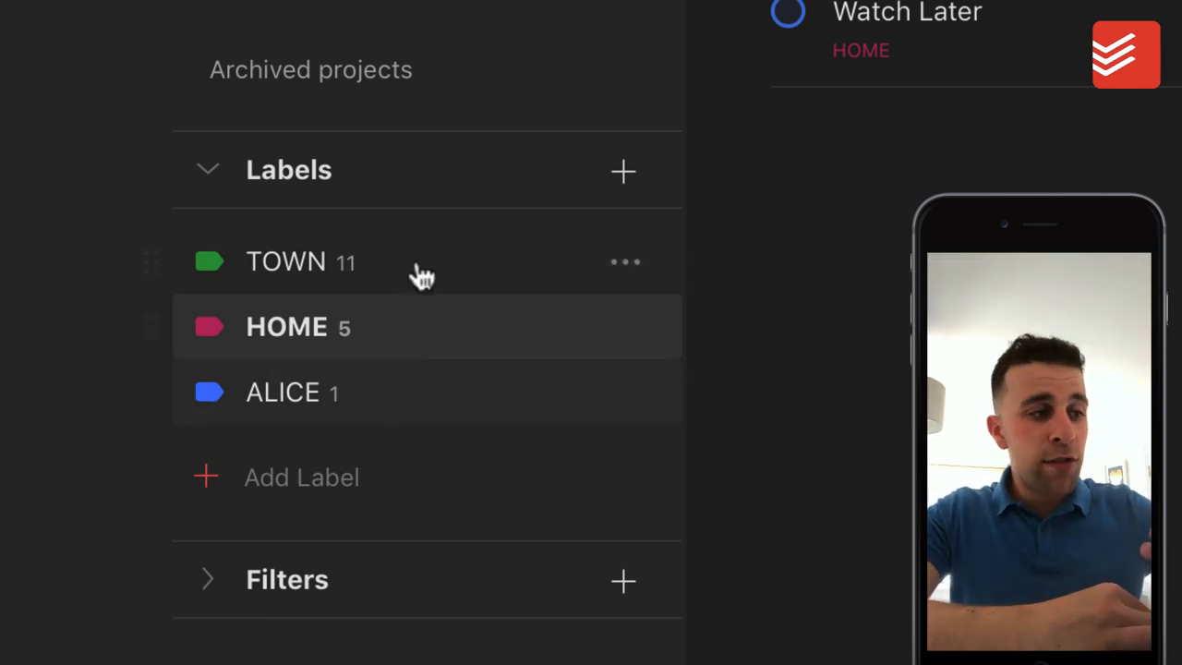
{"action": "mouse_move", "coordinate": [384, 392]}
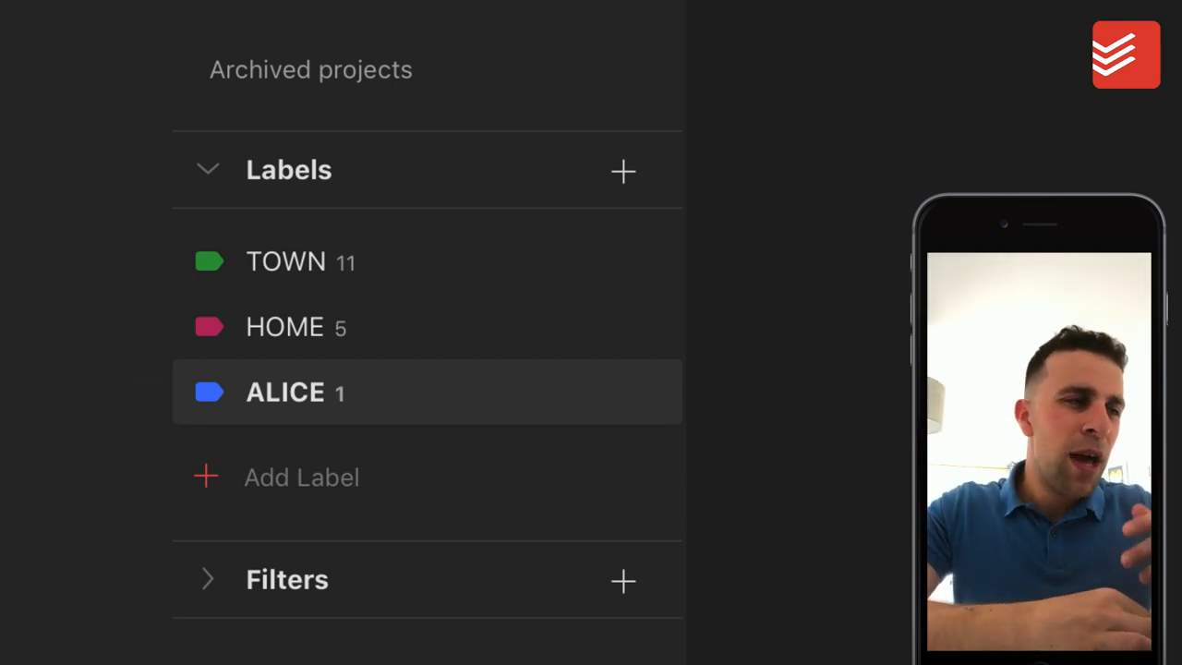
{"action": "left_click", "coordinate": [284, 391]}
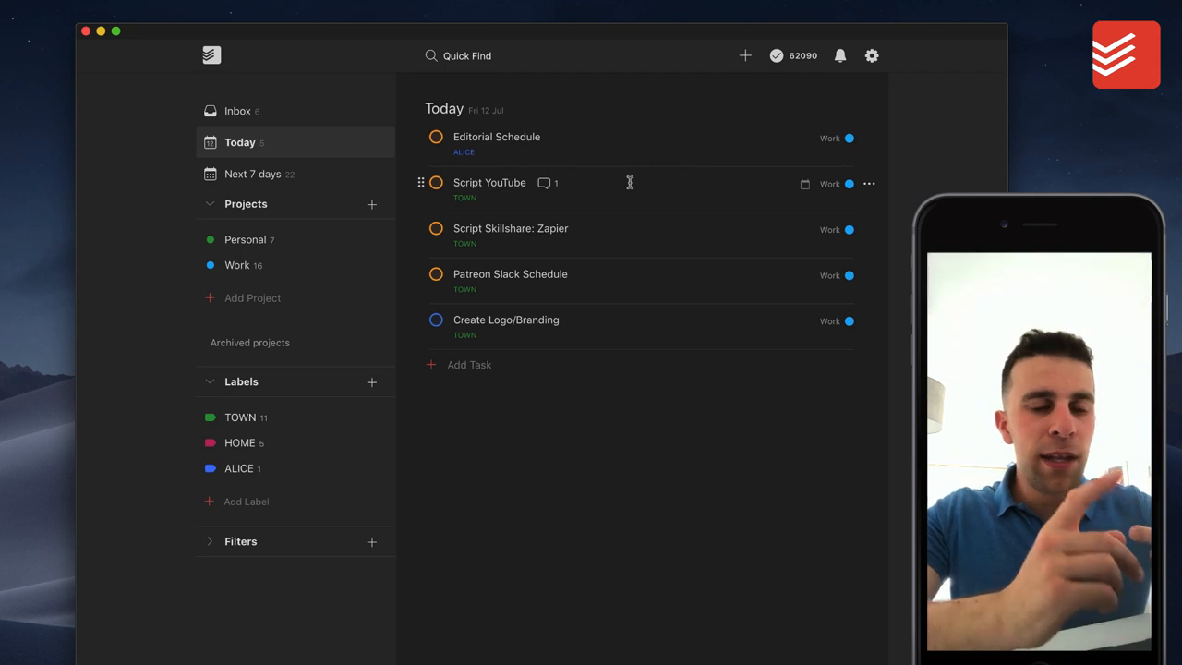
{"action": "mouse_move", "coordinate": [617, 199]}
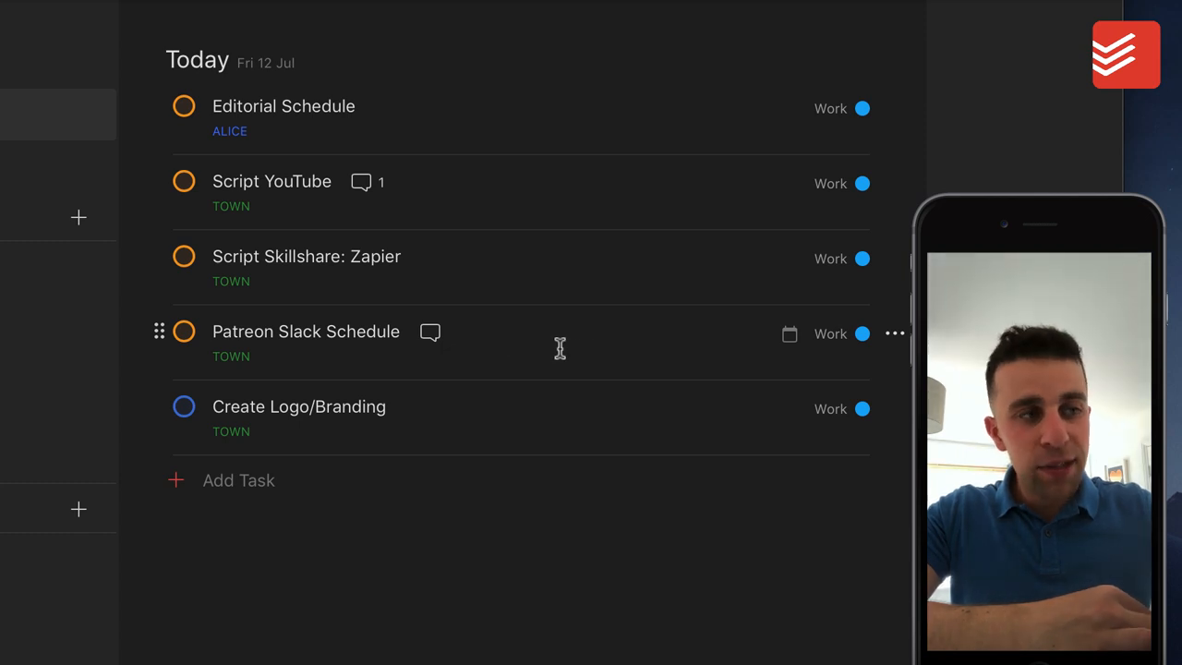
{"action": "mouse_move", "coordinate": [611, 359]}
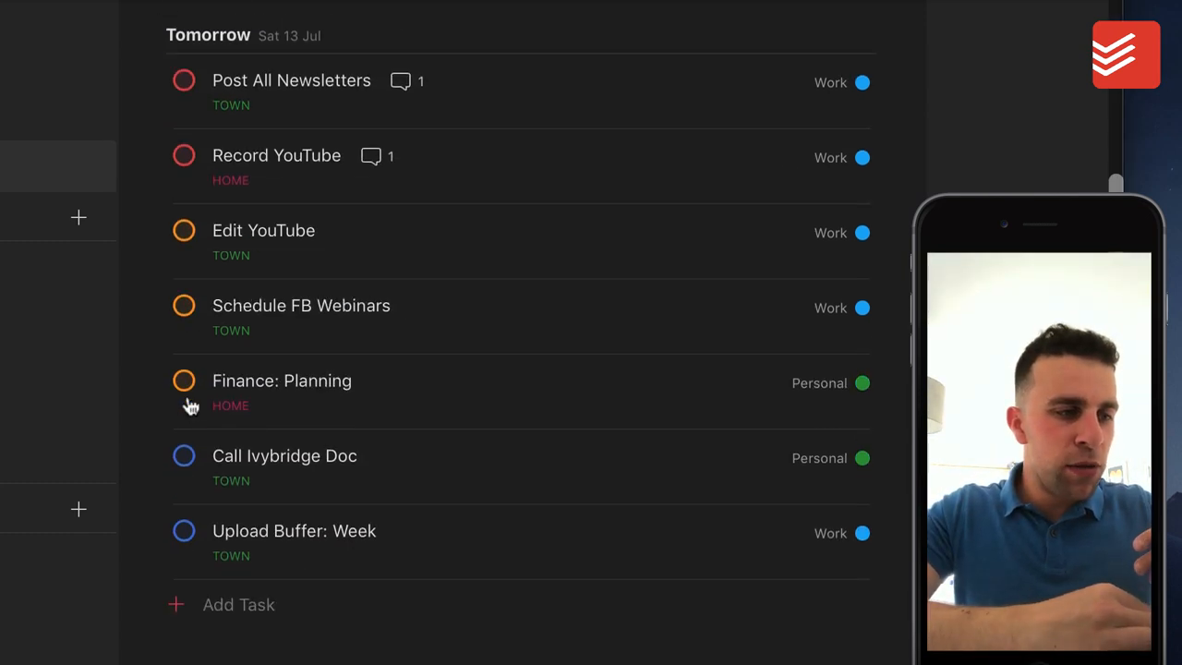
{"action": "scroll", "scroll_direction": "down", "scroll_amount": 3}
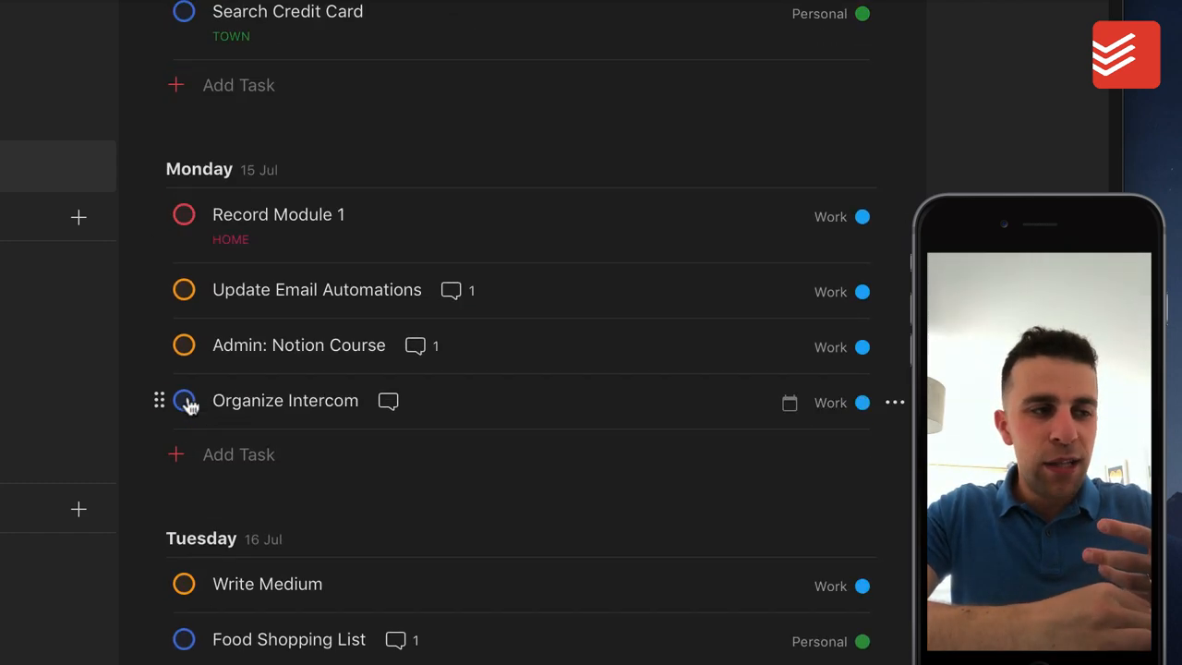
{"action": "scroll", "scroll_direction": "up", "scroll_amount": 3}
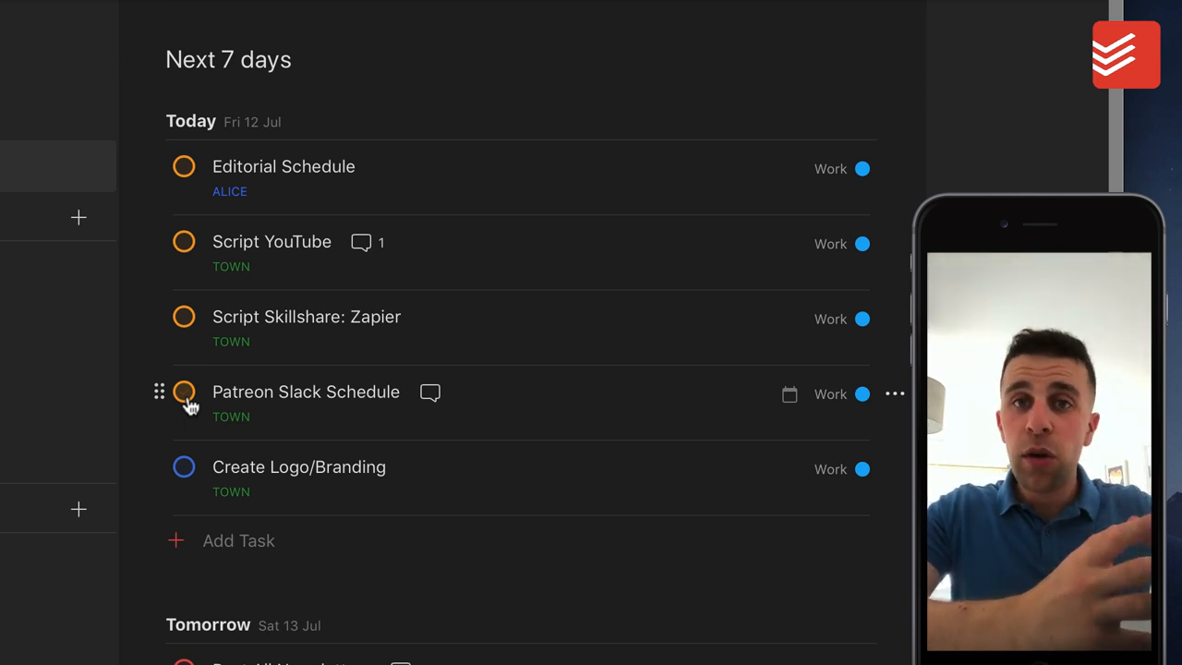
{"action": "scroll", "scroll_direction": "down", "scroll_amount": 3}
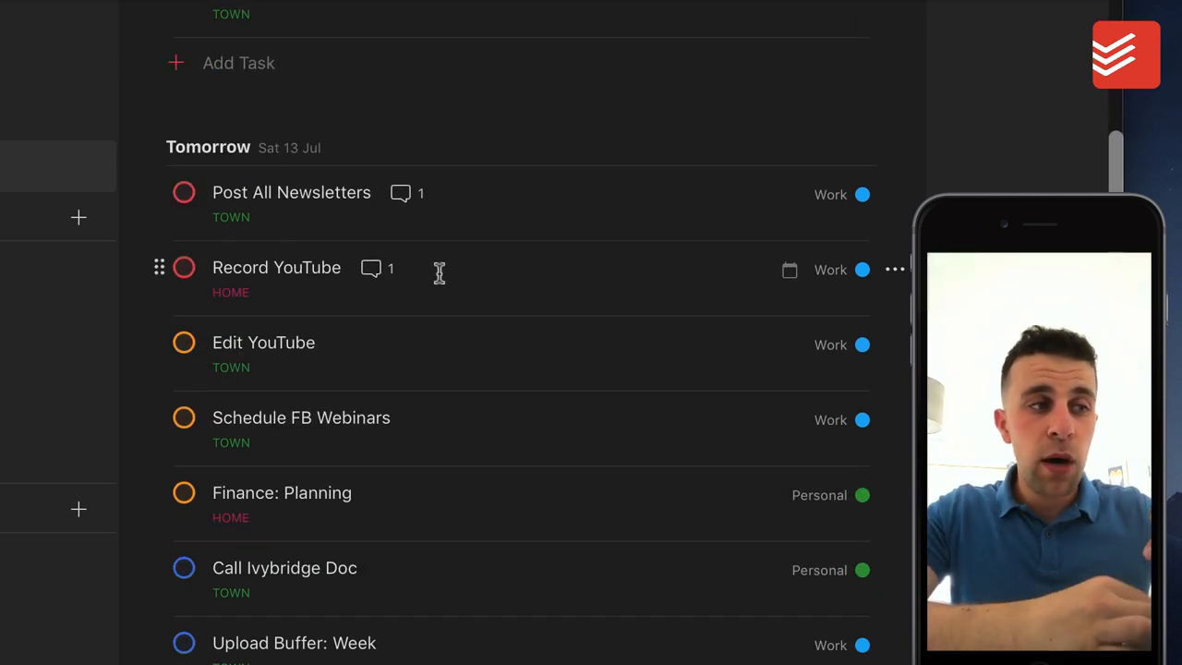
{"action": "mouse_move", "coordinate": [300, 403]}
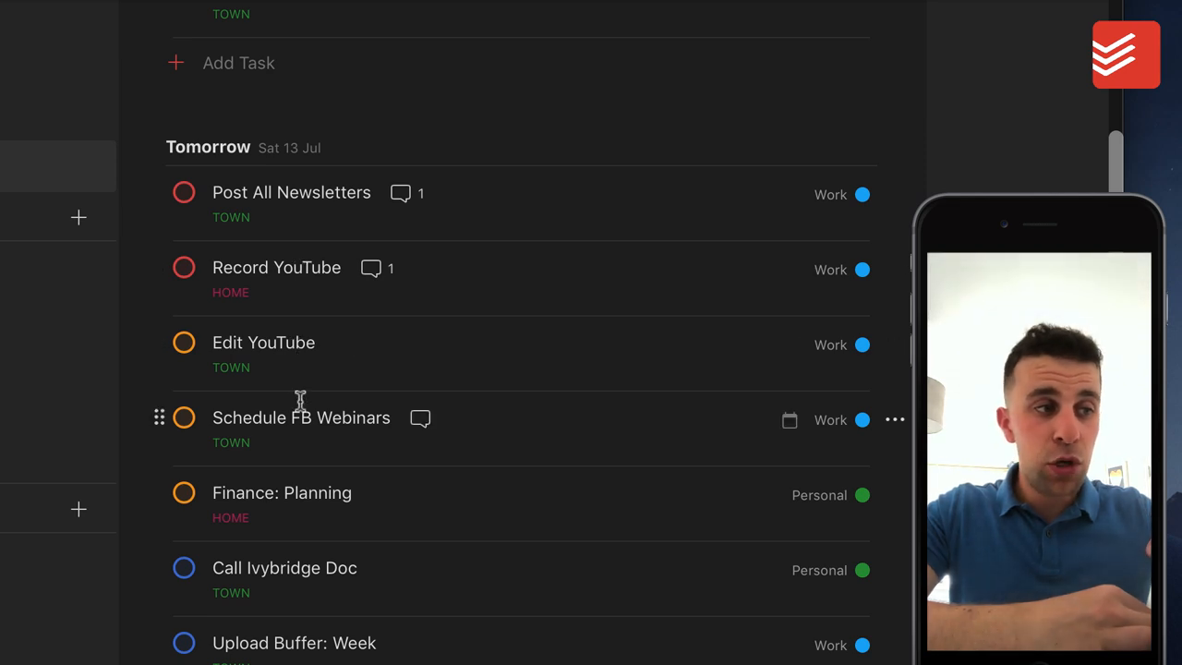
{"action": "mouse_move", "coordinate": [353, 440]}
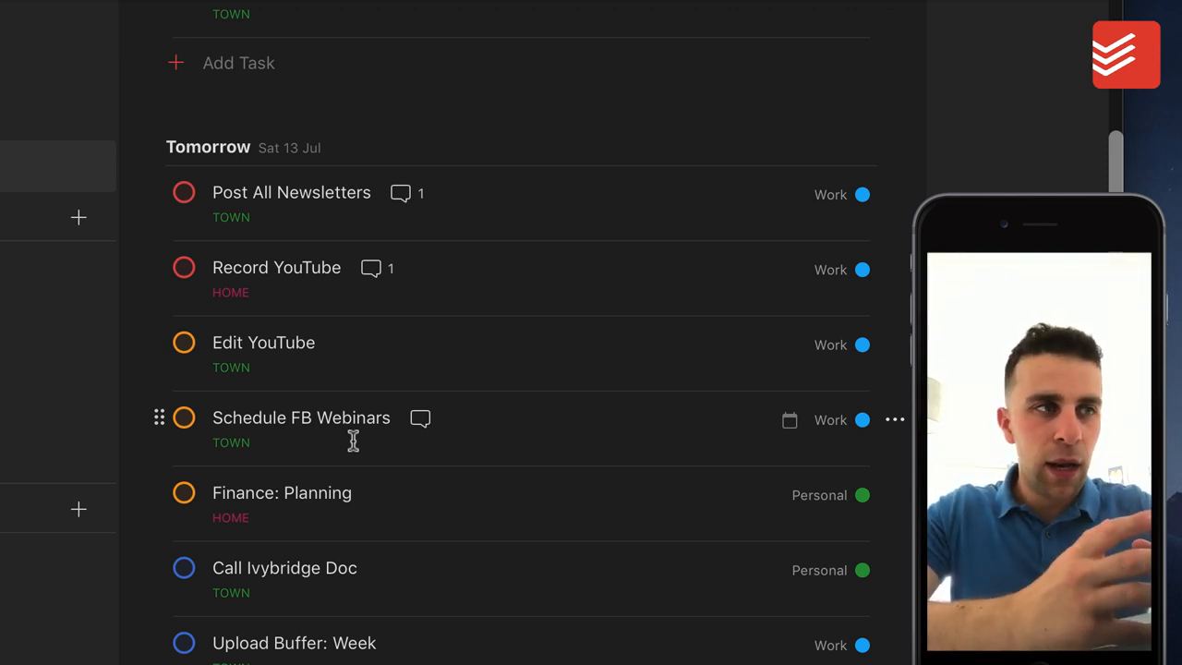
{"action": "mouse_move", "coordinate": [410, 207]}
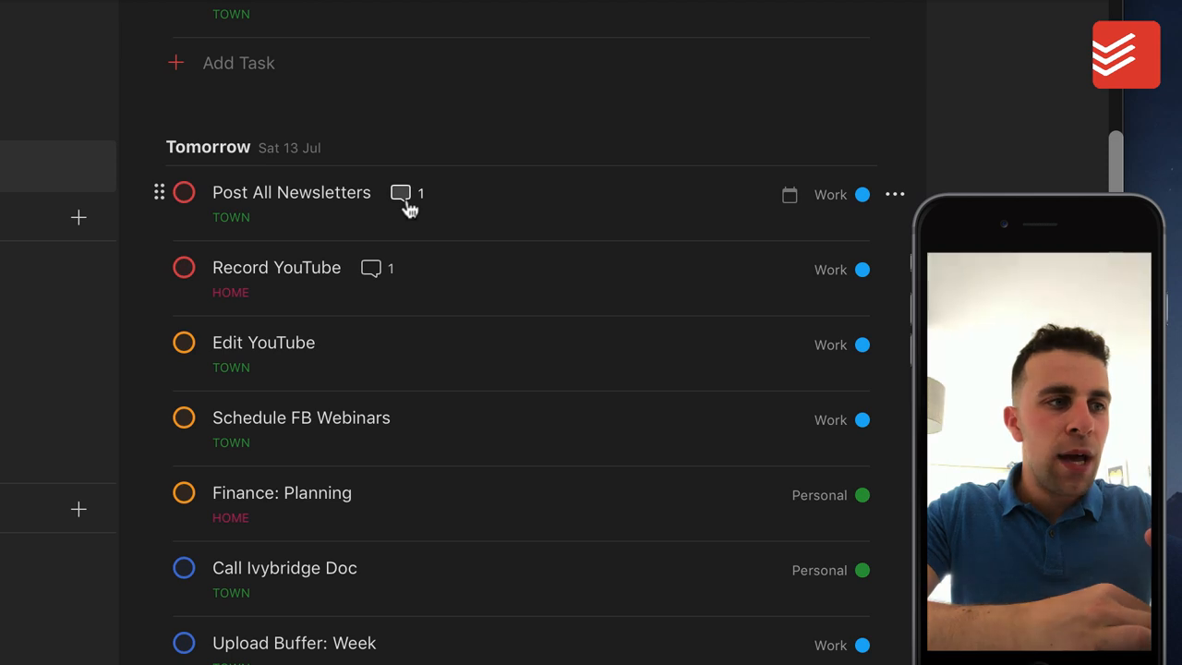
{"action": "left_click", "coordinate": [399, 194]}
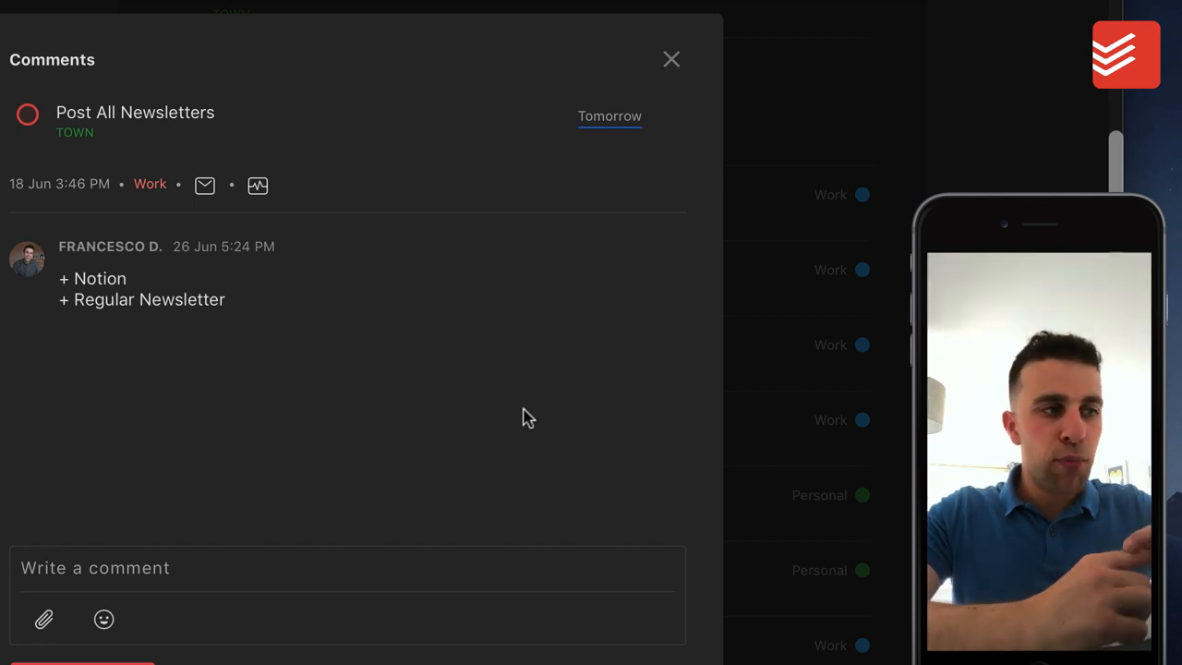
{"action": "left_click", "coordinate": [672, 59]}
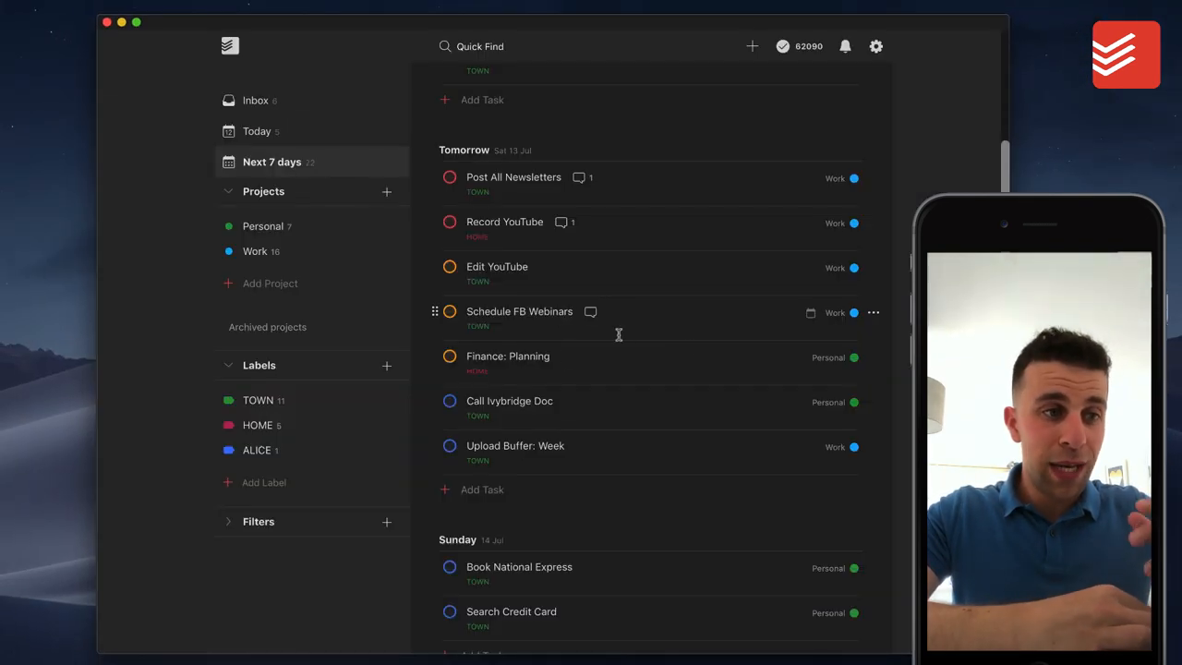
{"action": "scroll", "scroll_direction": "down", "scroll_amount": 3}
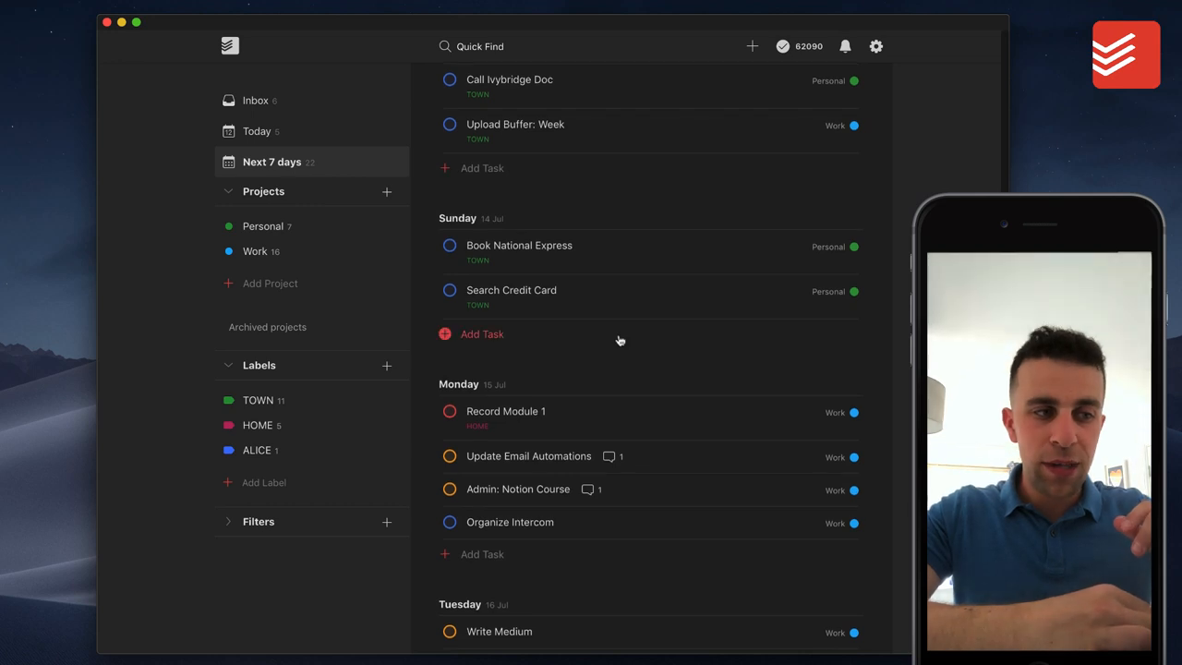
{"action": "left_click", "coordinate": [608, 454]}
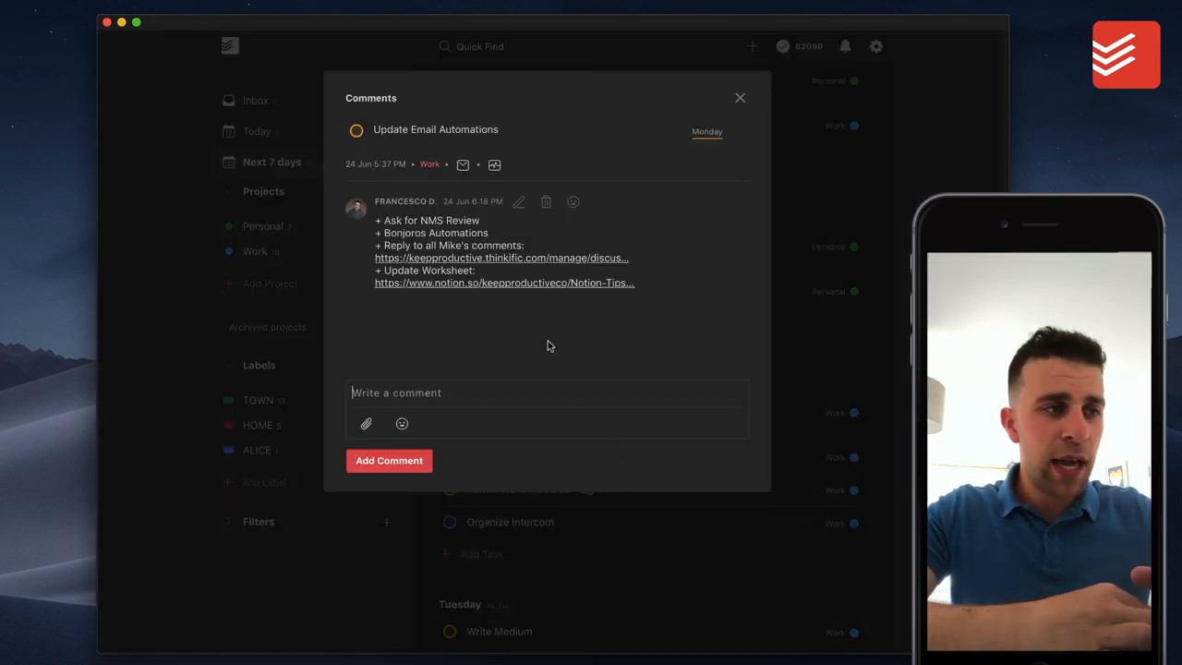
{"action": "left_click", "coordinate": [739, 97]}
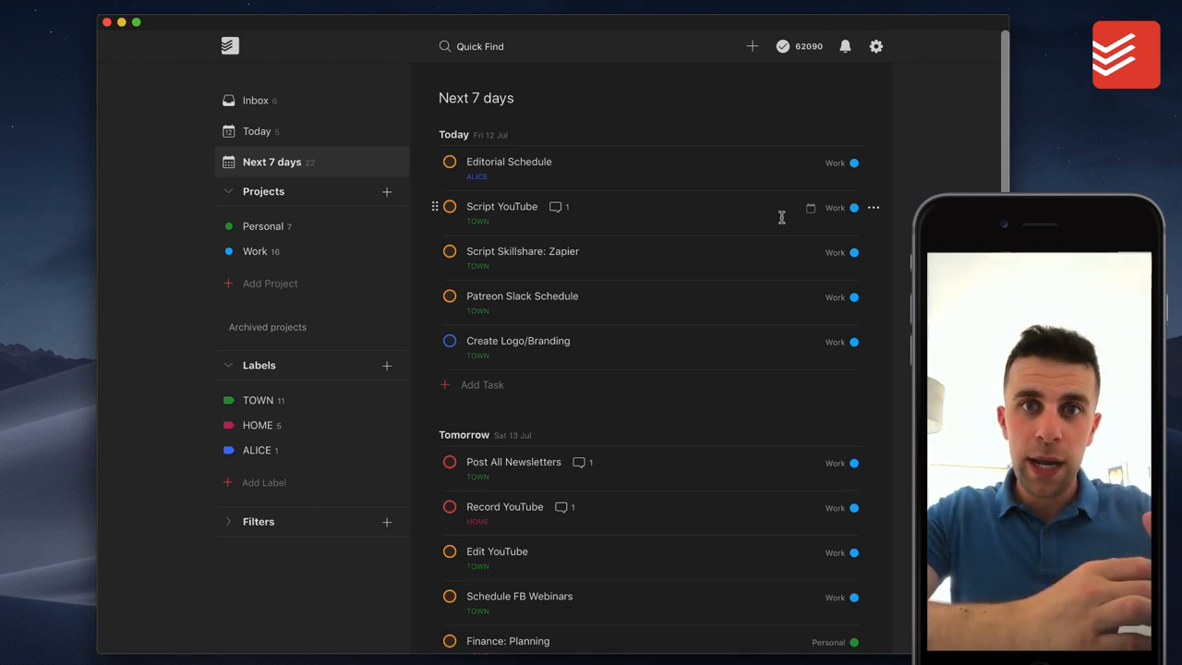
{"action": "scroll", "scroll_direction": "down", "scroll_amount": 3}
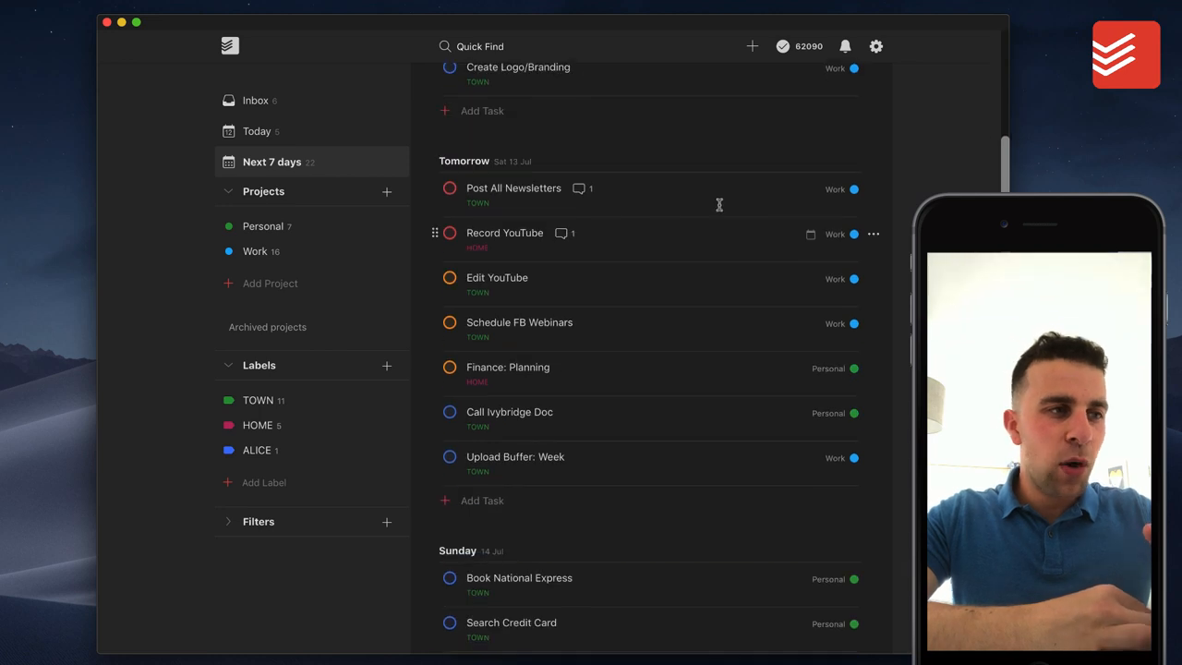
{"action": "scroll", "scroll_direction": "down", "scroll_amount": 3}
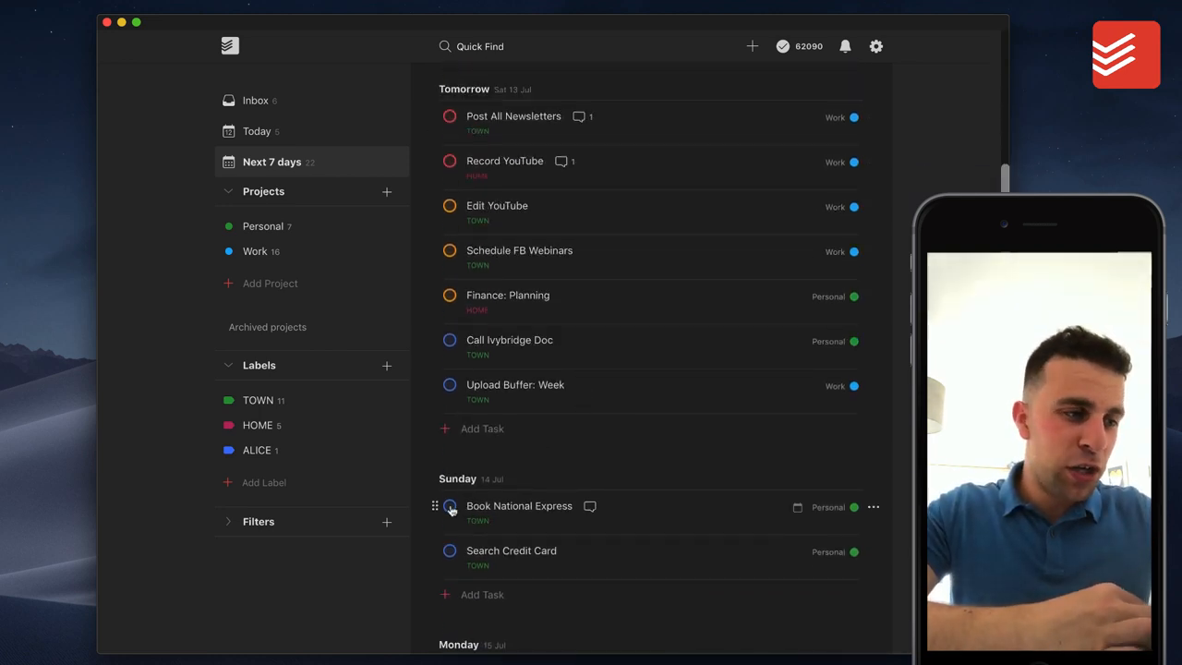
Check off Book National Express under Sunday as done
{"action": "left_click", "coordinate": [451, 506]}
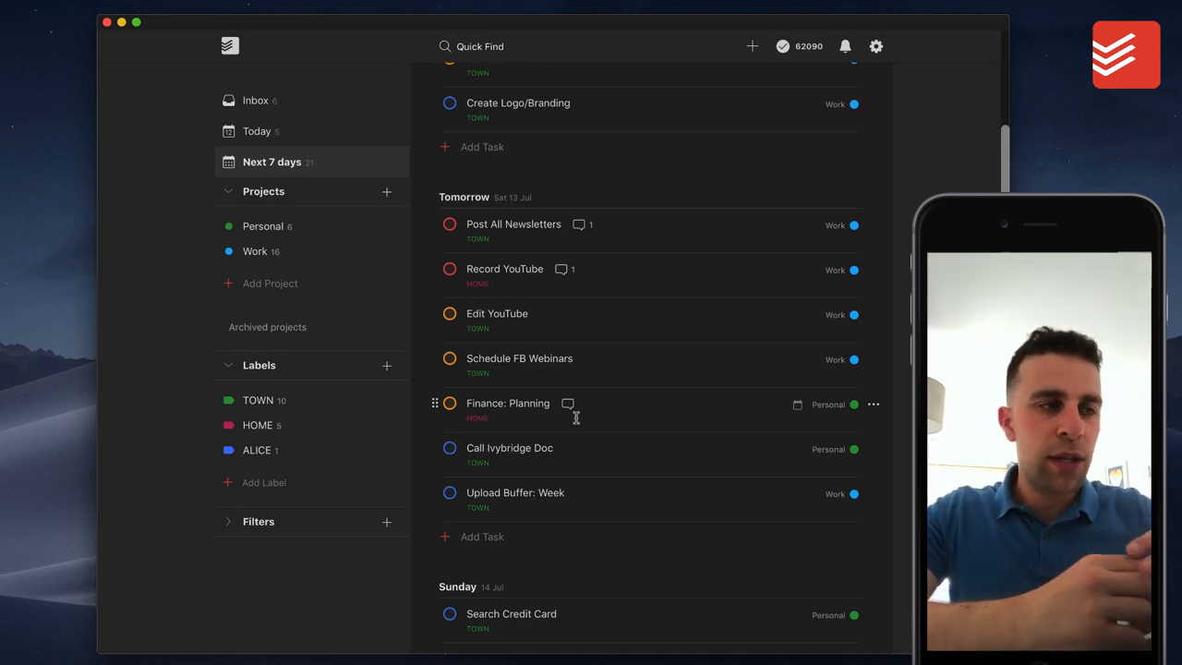
{"action": "scroll", "scroll_direction": "down", "scroll_amount": 3}
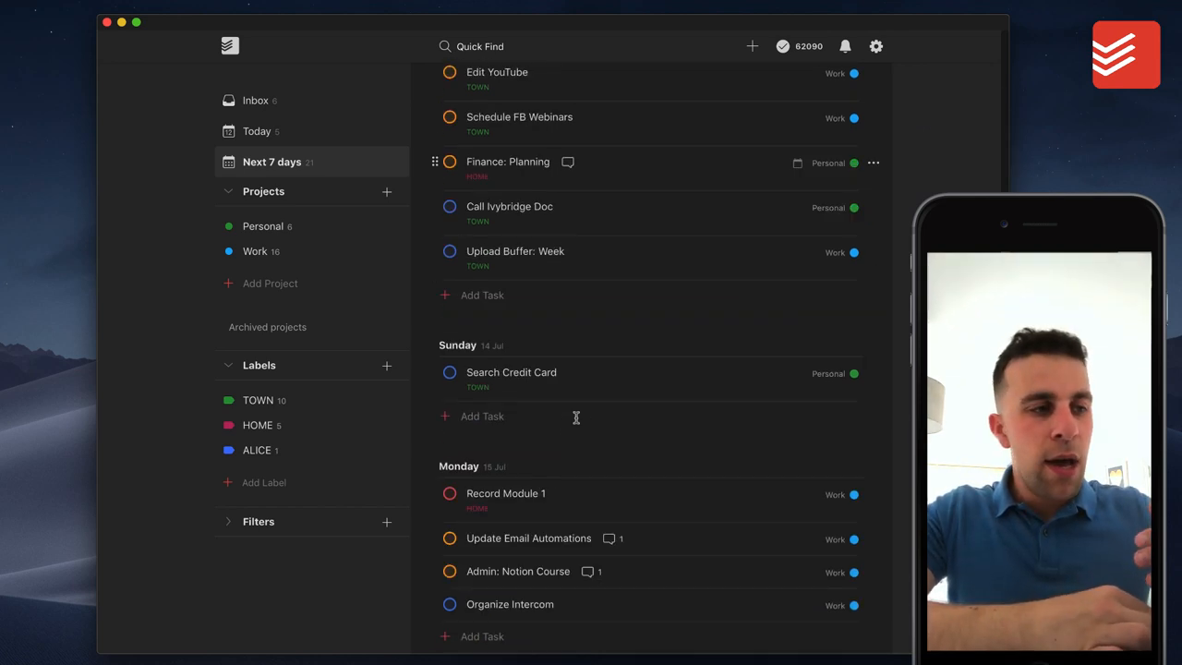
{"action": "scroll", "scroll_direction": "down", "scroll_amount": 3}
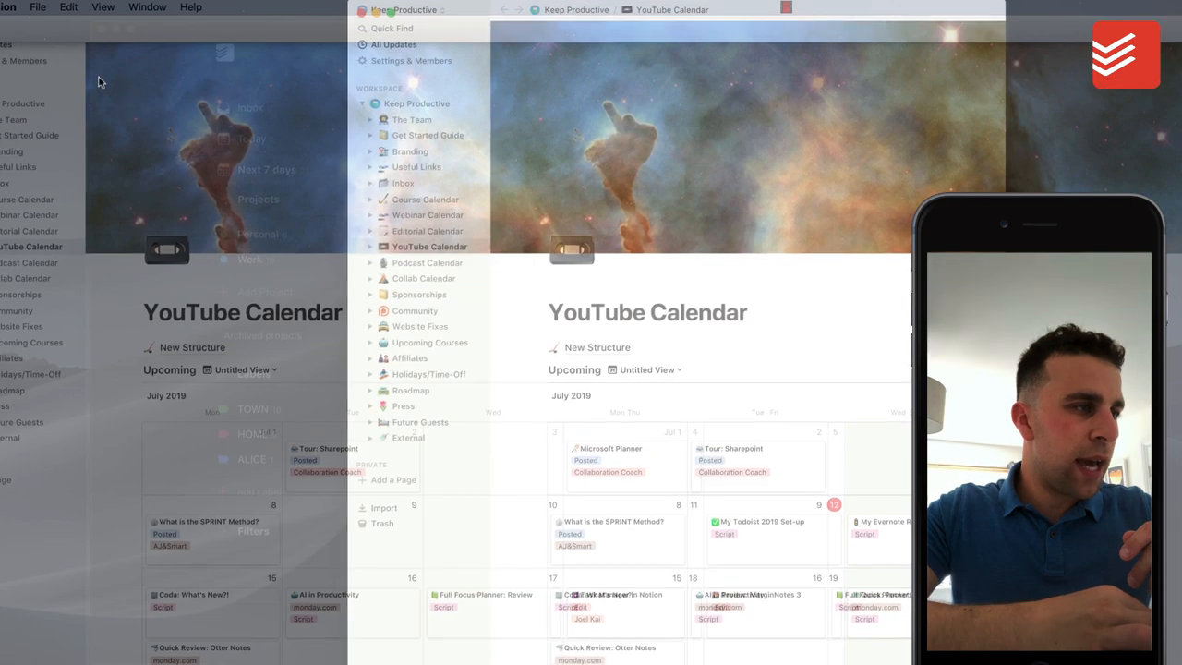
Switch Notion to the personal workspace and view the Goals: July Core Objectives list
{"action": "left_click", "coordinate": [402, 33]}
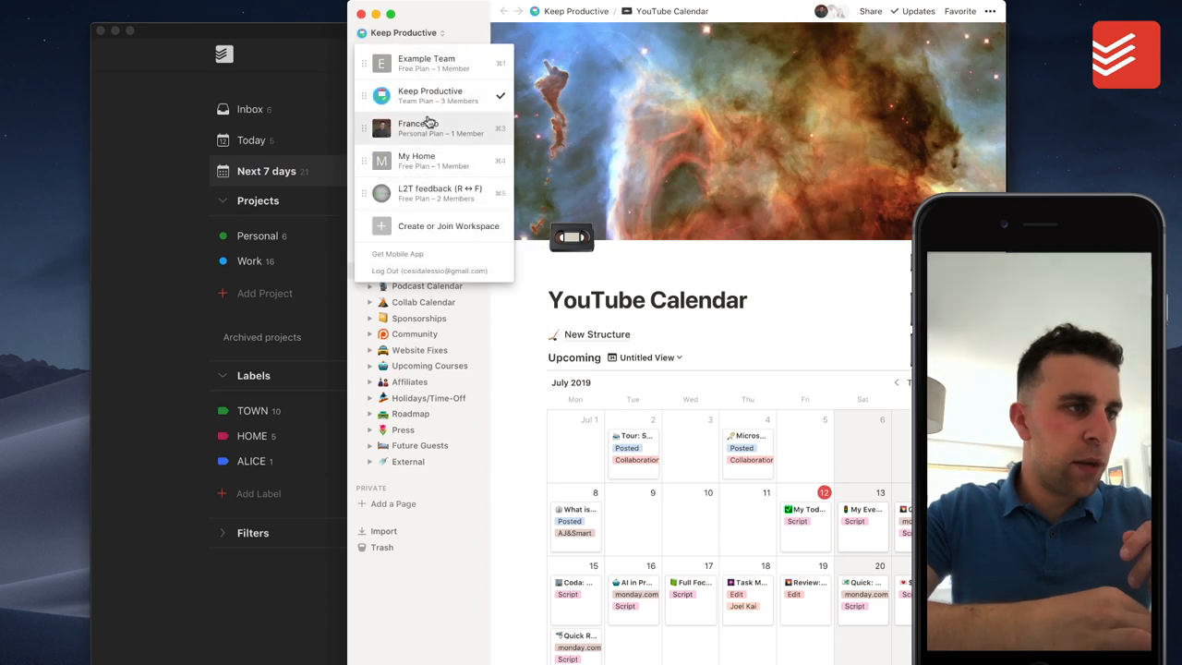
{"action": "left_click", "coordinate": [418, 128]}
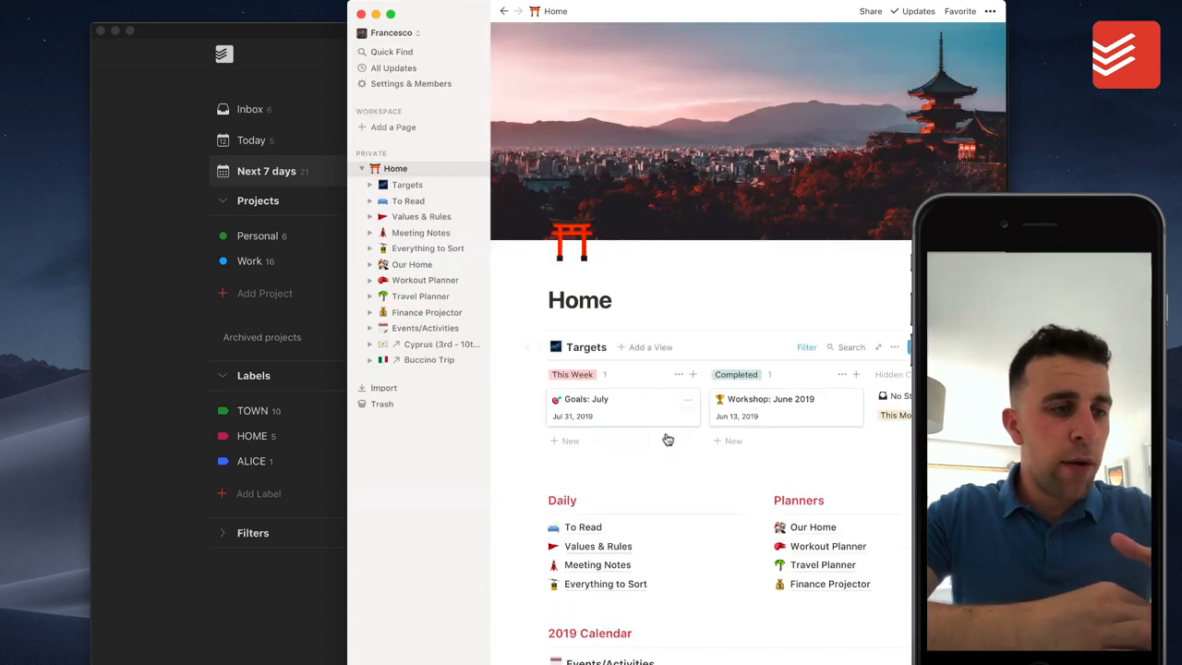
{"action": "mouse_move", "coordinate": [643, 412]}
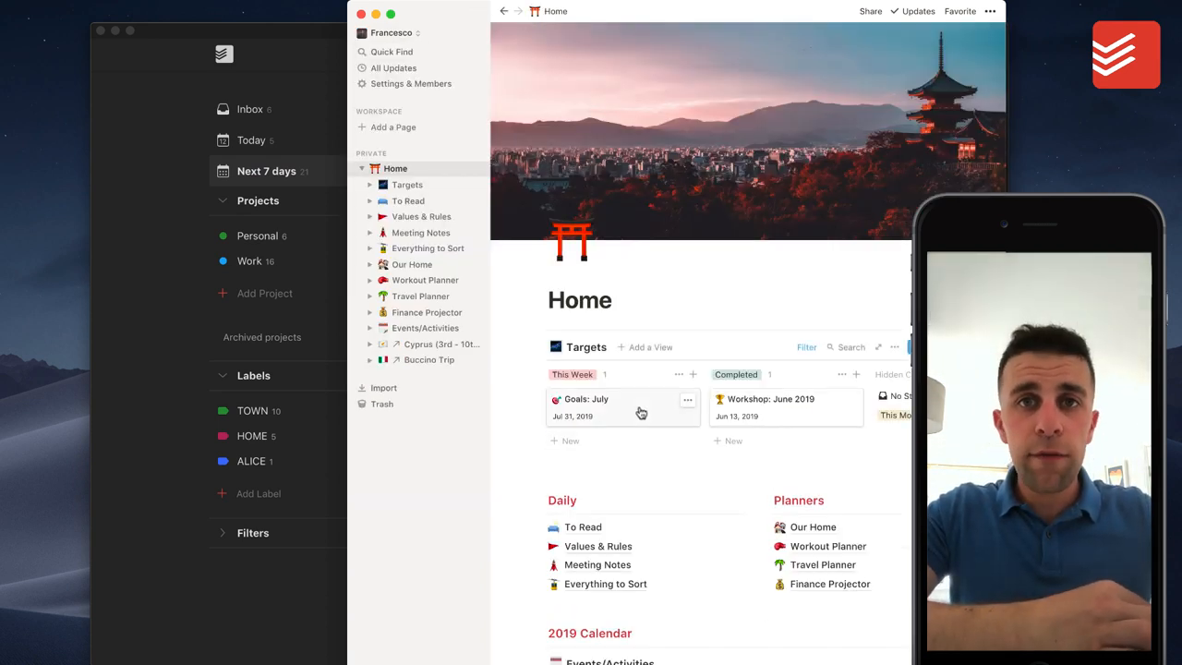
{"action": "left_click", "coordinate": [587, 399]}
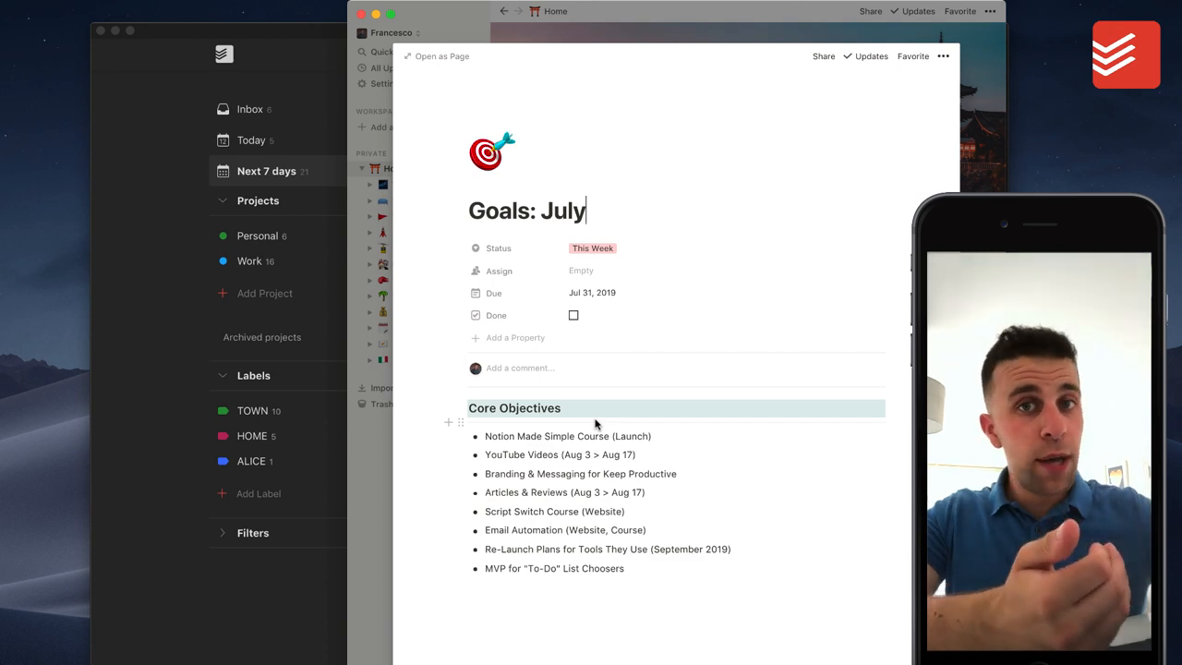
{"action": "scroll", "scroll_direction": "down", "scroll_amount": 3}
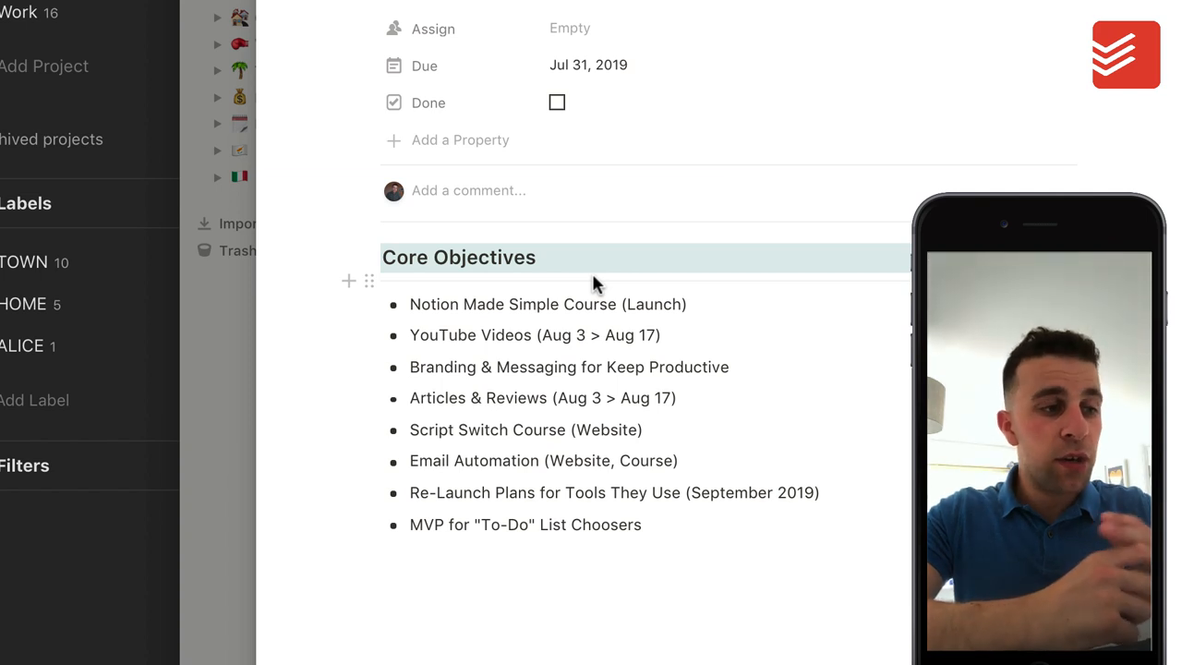
{"action": "mouse_move", "coordinate": [508, 295]}
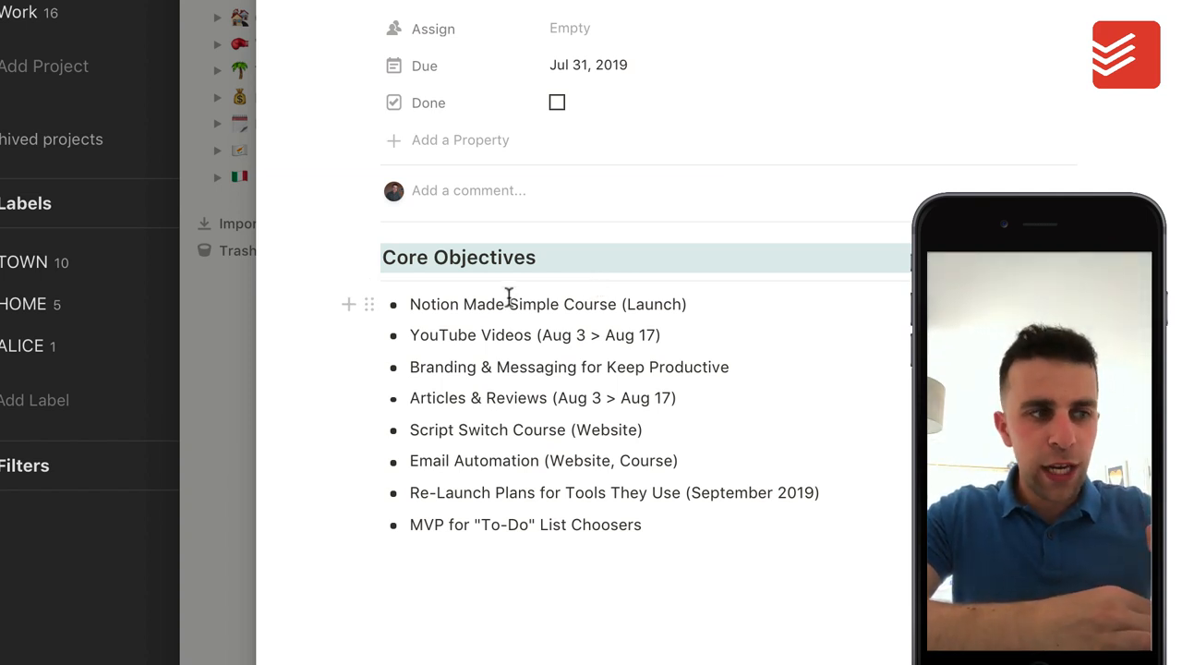
{"action": "mouse_move", "coordinate": [539, 429]}
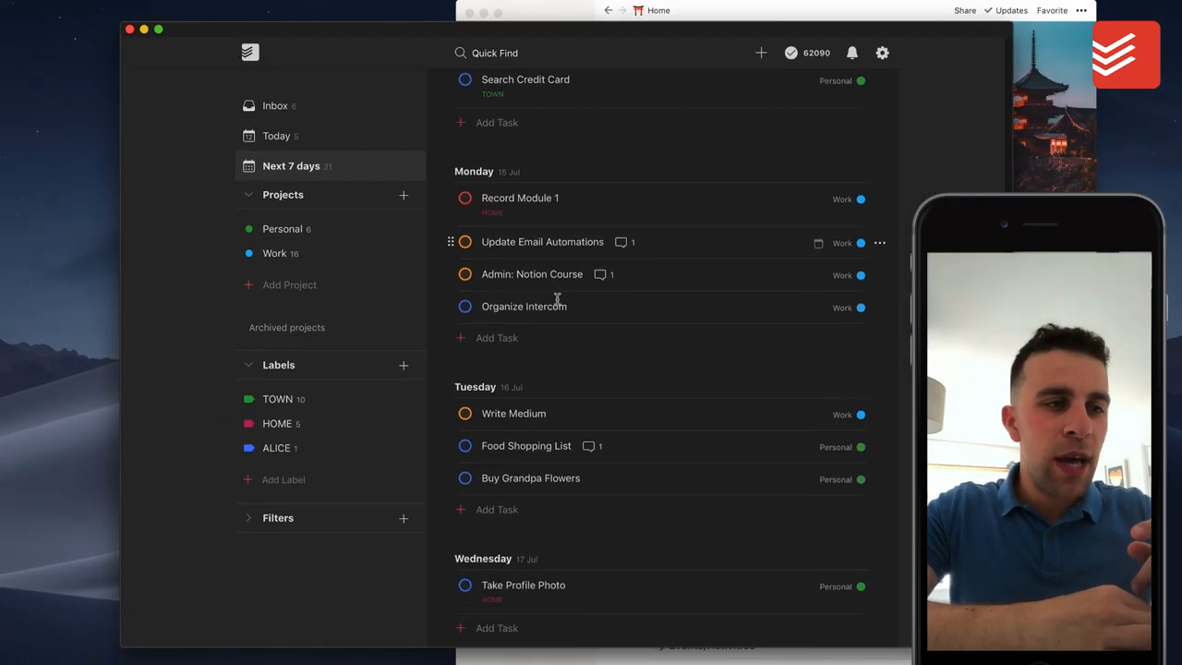
Revisit Notion's Home page, then bring Todoist's Next 7 days list to the front
{"action": "left_click", "coordinate": [657, 11]}
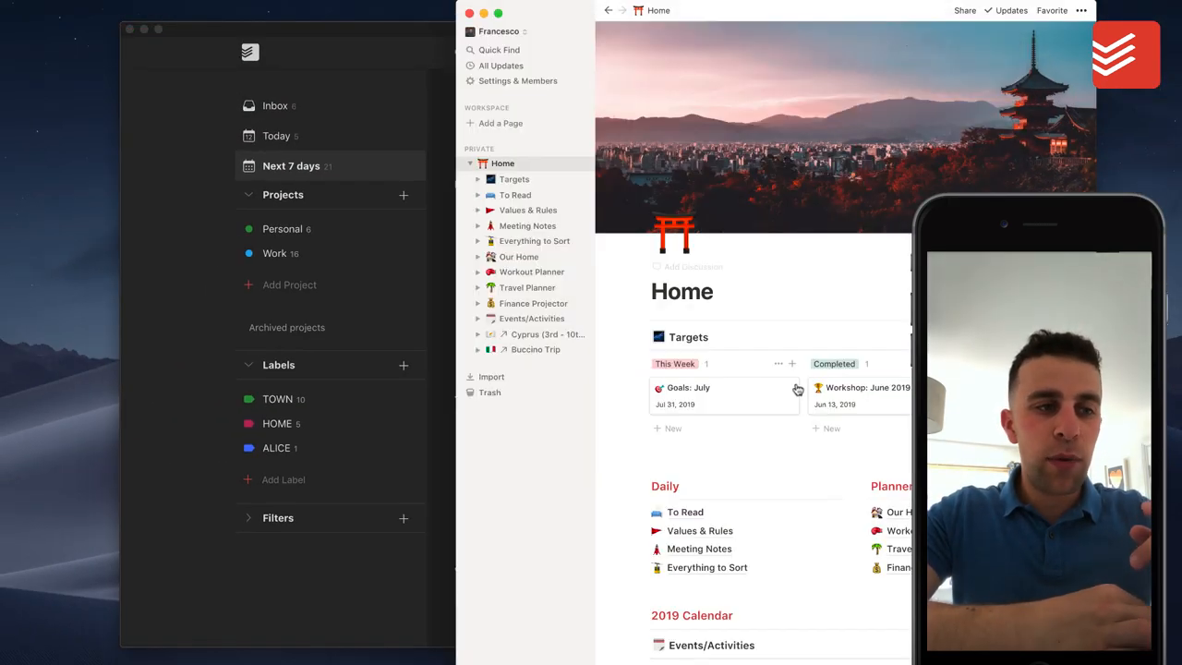
{"action": "left_click", "coordinate": [687, 388]}
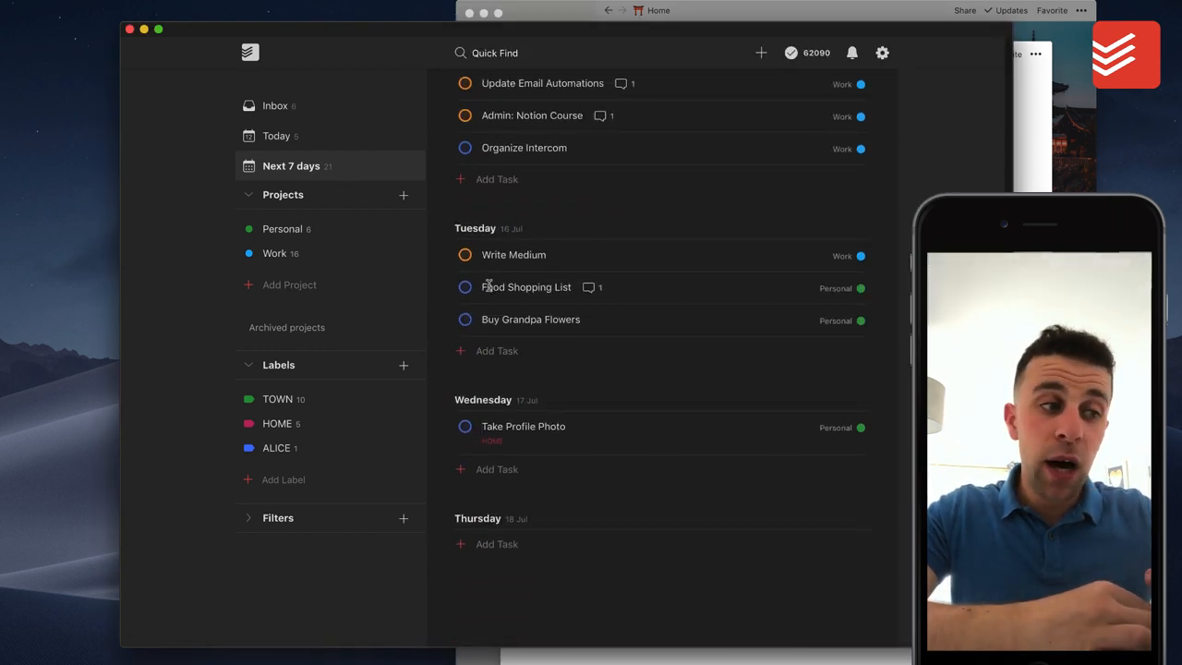
{"action": "mouse_move", "coordinate": [526, 289]}
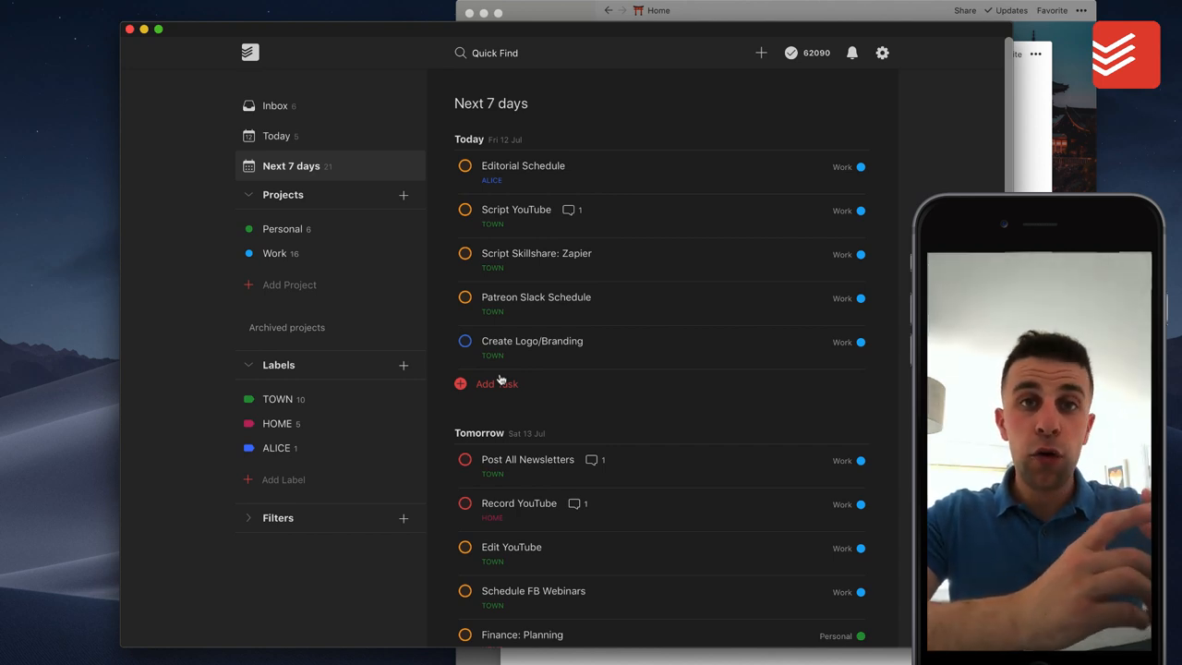
{"action": "mouse_move", "coordinate": [533, 340]}
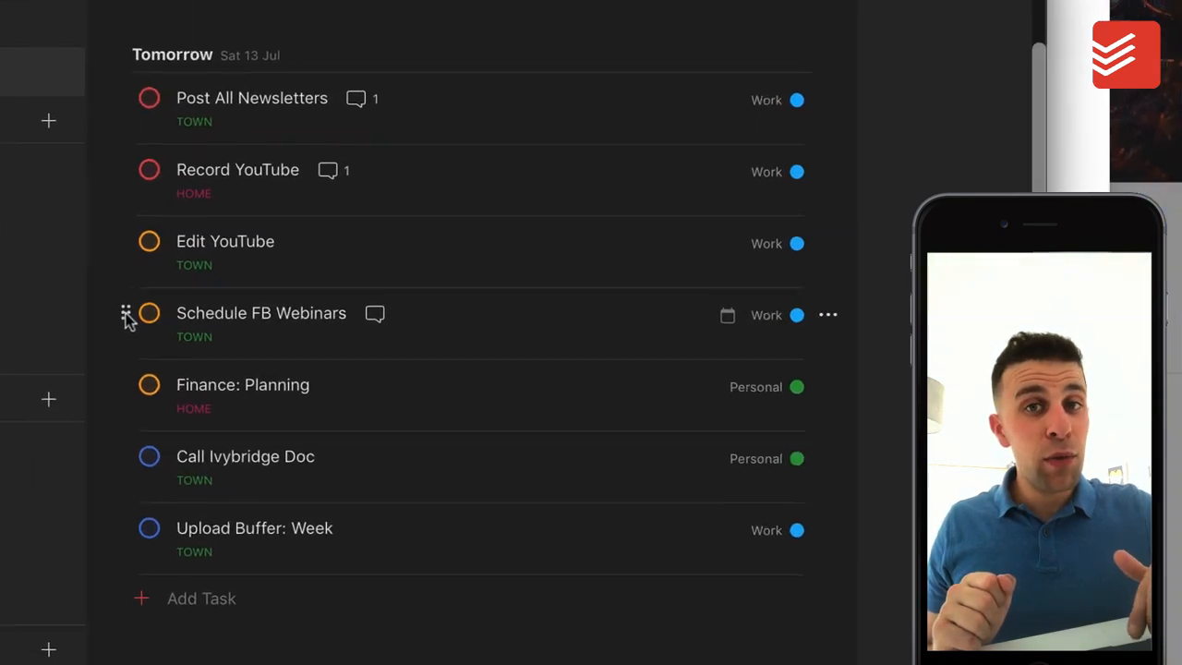
{"action": "scroll", "scroll_direction": "up", "scroll_amount": 3}
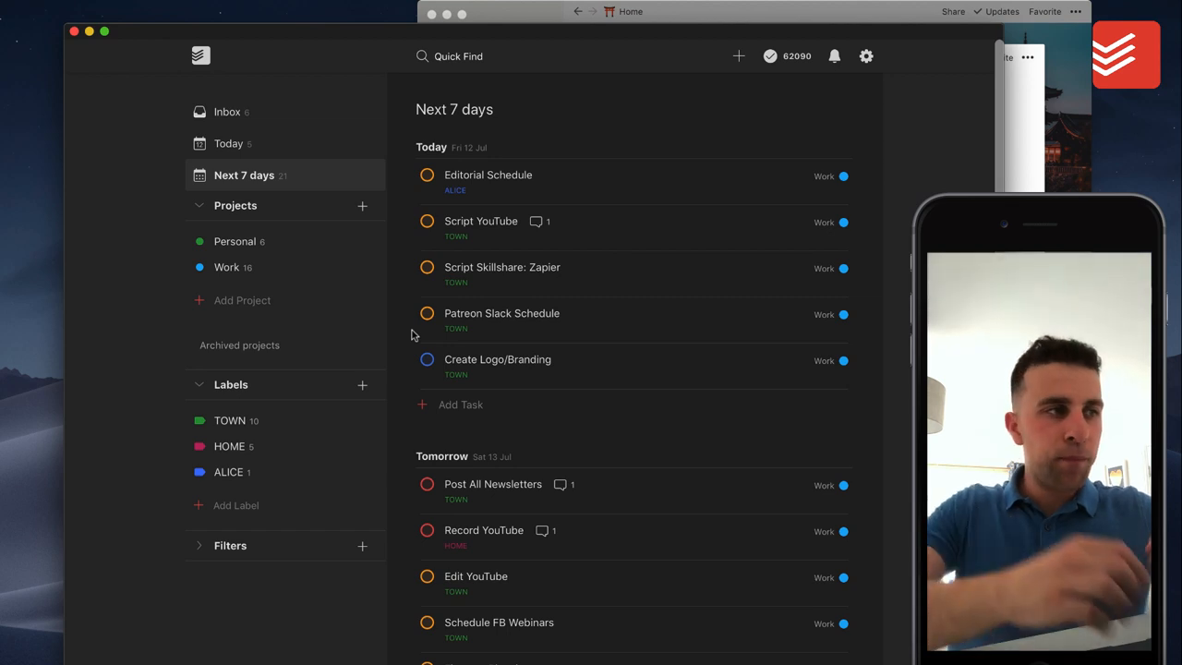
{"action": "mouse_move", "coordinate": [270, 125]}
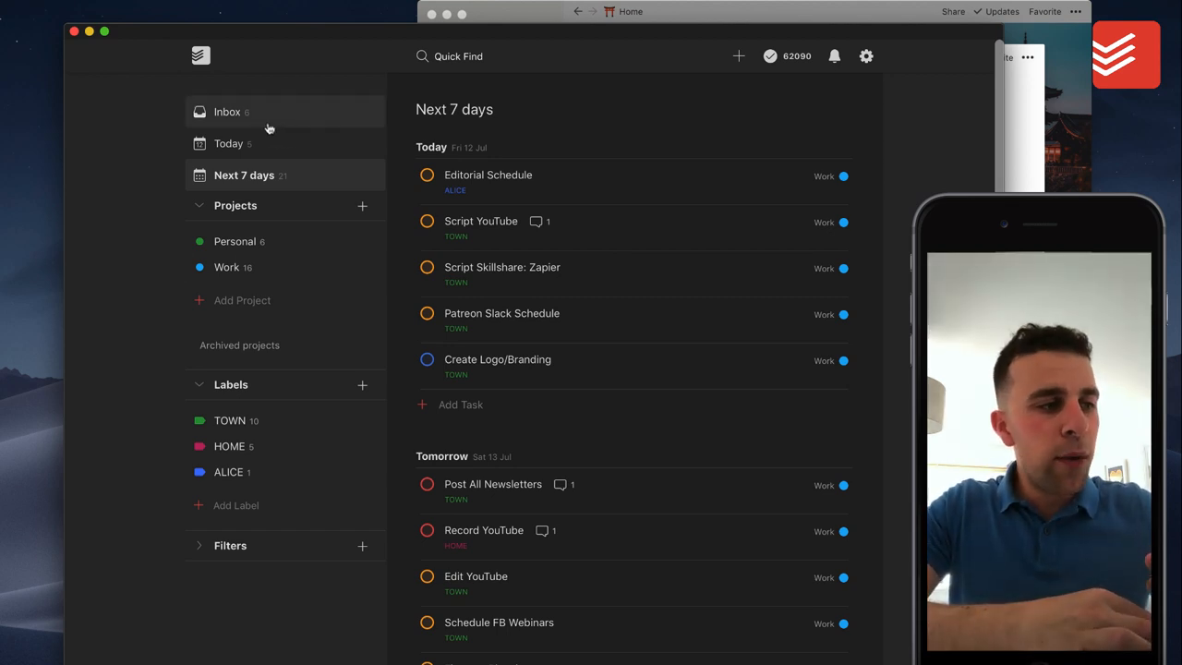
Show the Inbox with its six unsorted tasks such as Script Podcast and Mond pricing
{"action": "left_click", "coordinate": [229, 113]}
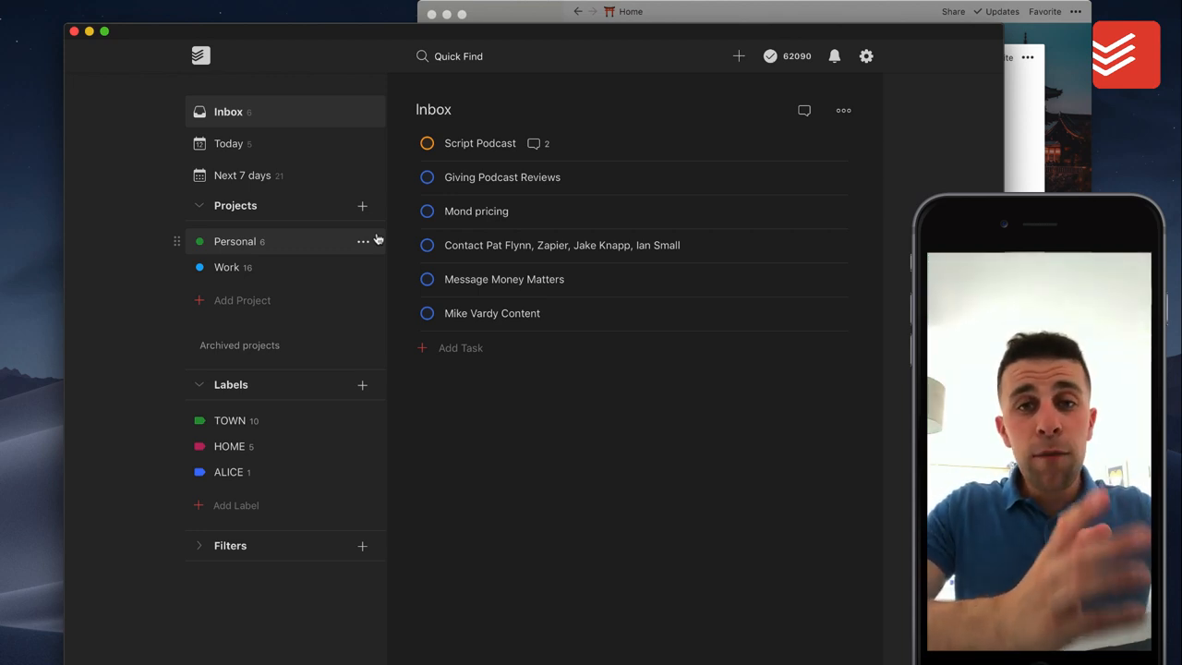
Reveal the saved filters and peek at the FOCUS LIST filter editor without saving changes
{"action": "left_click", "coordinate": [229, 545]}
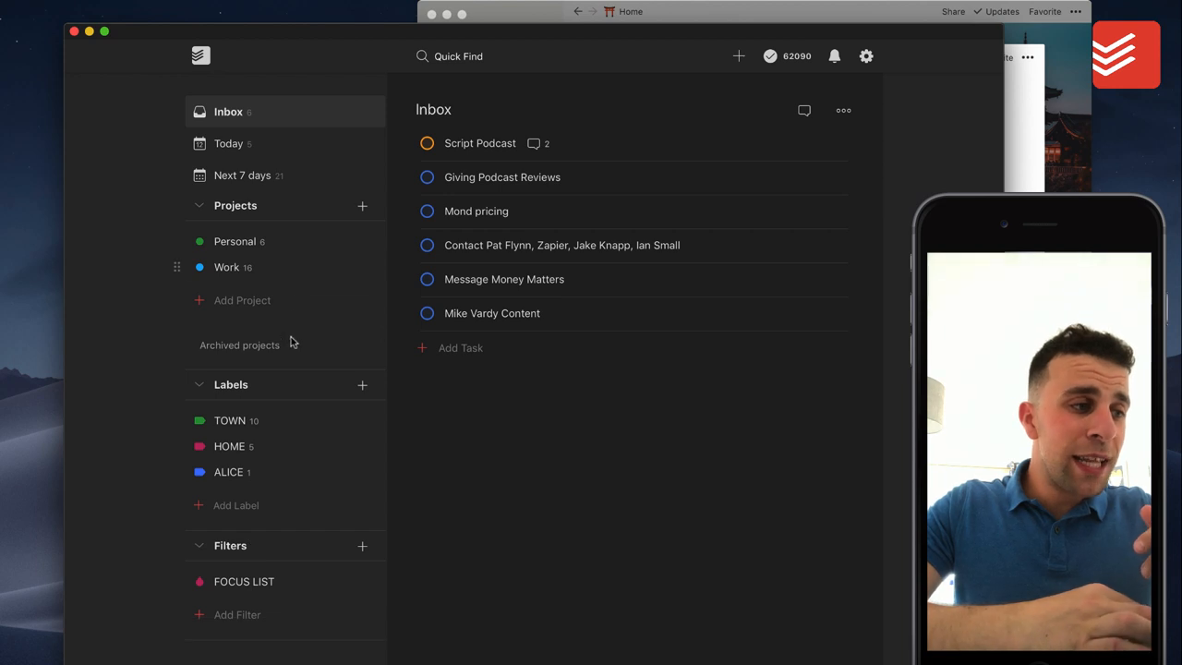
{"action": "left_click", "coordinate": [199, 205]}
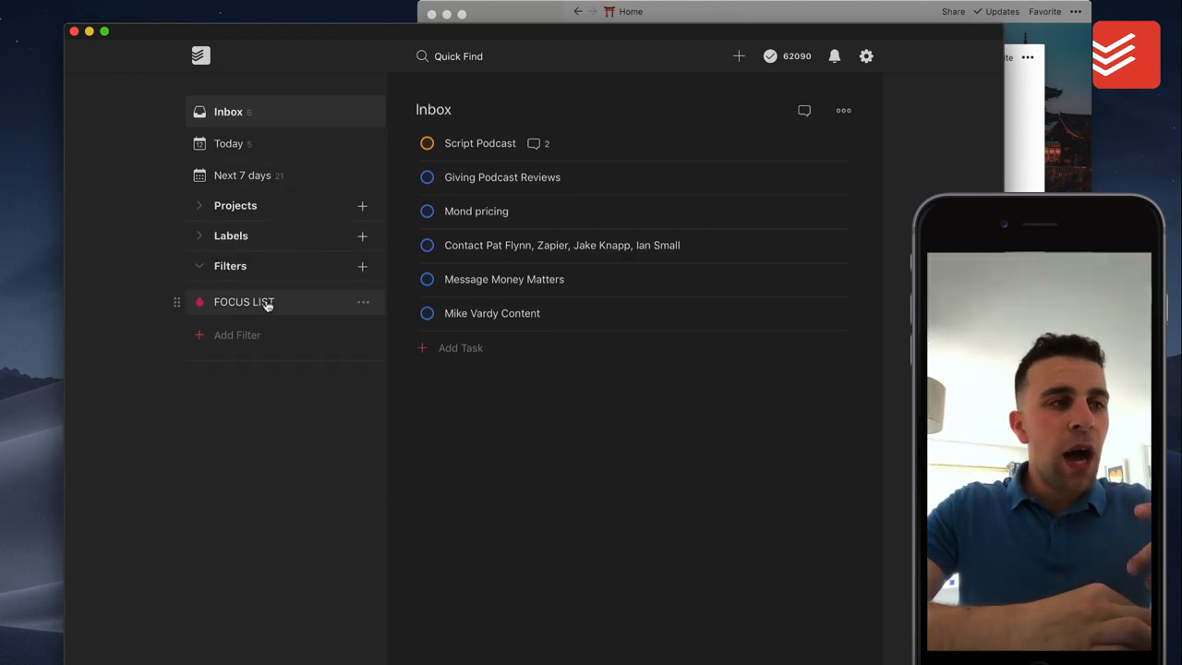
{"action": "left_click", "coordinate": [362, 301]}
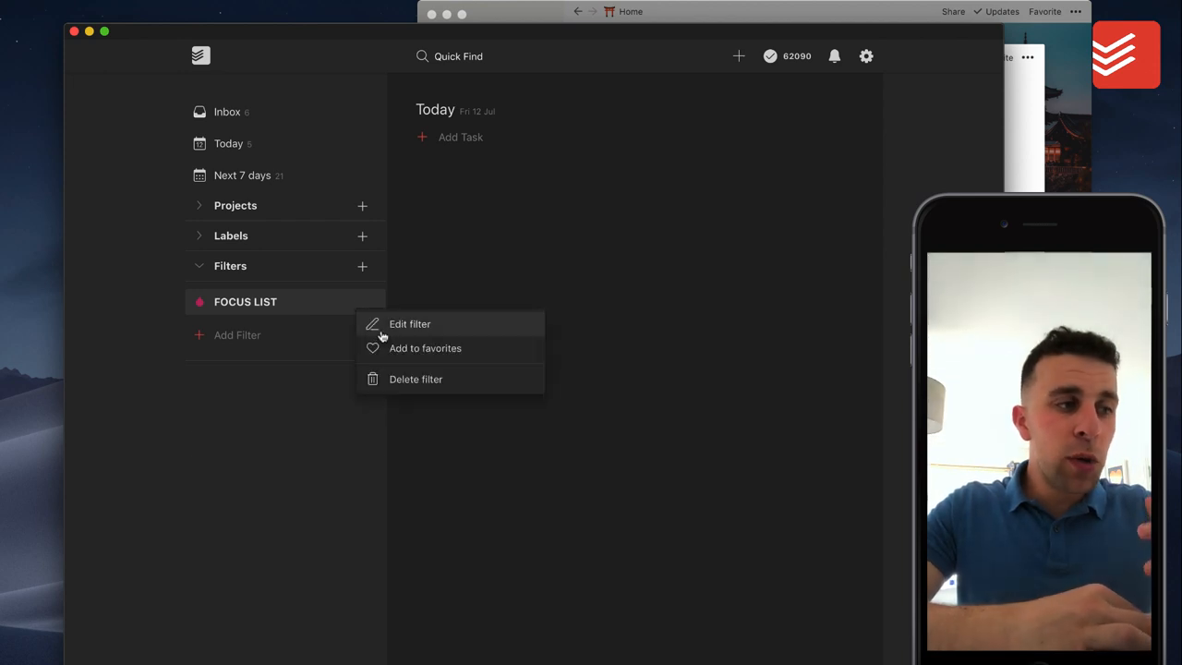
{"action": "left_click", "coordinate": [410, 326]}
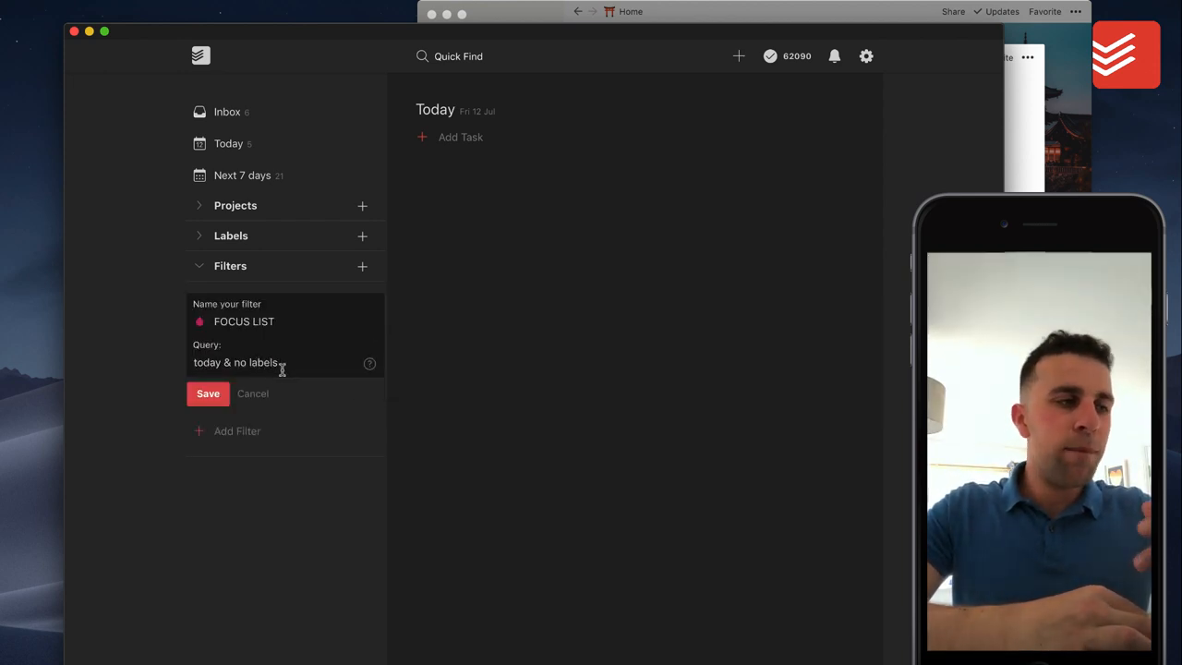
{"action": "left_click", "coordinate": [207, 393]}
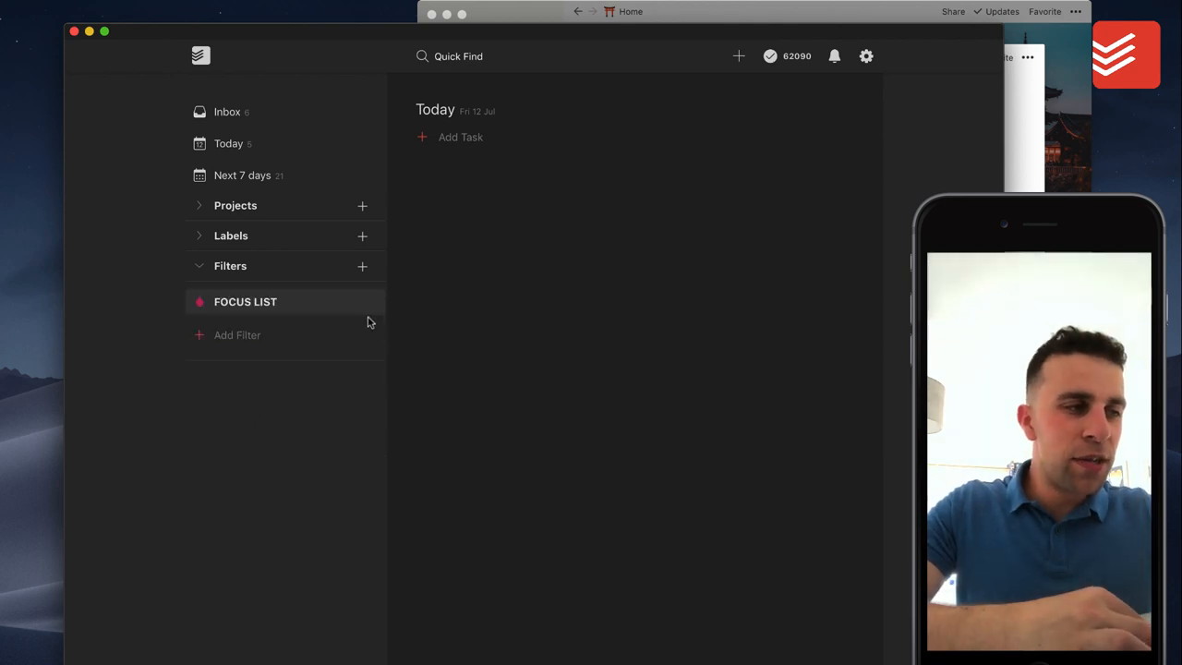
{"action": "mouse_move", "coordinate": [292, 271]}
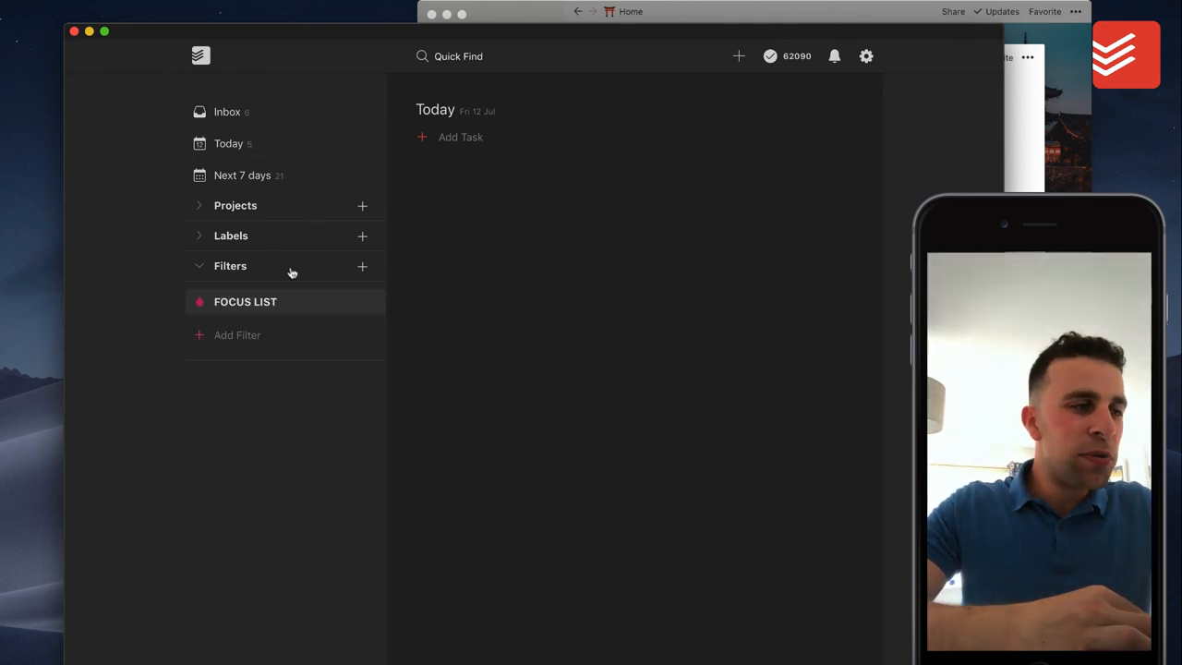
{"action": "left_click", "coordinate": [229, 144]}
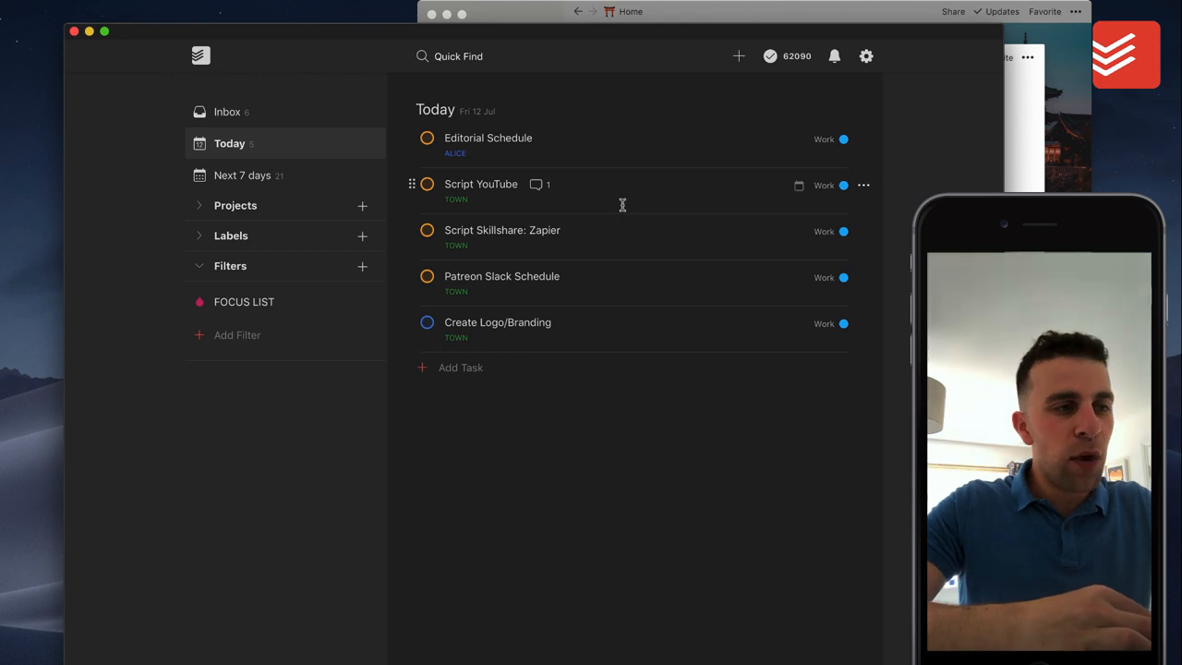
{"action": "mouse_move", "coordinate": [359, 312]}
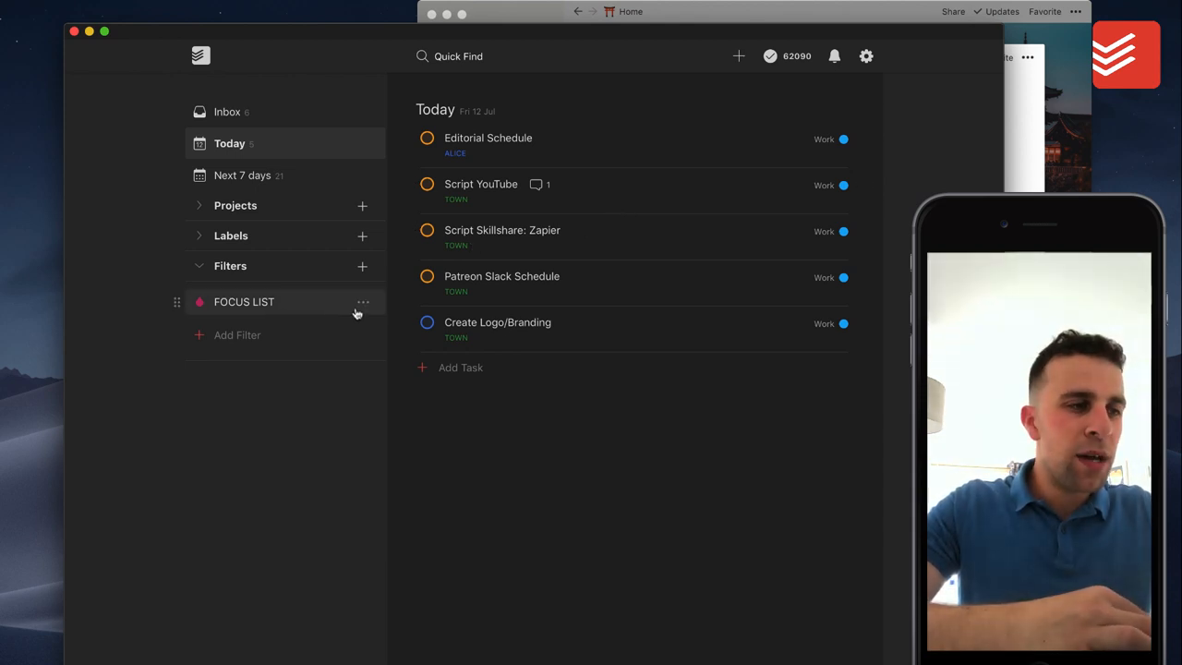
{"action": "left_click", "coordinate": [362, 303]}
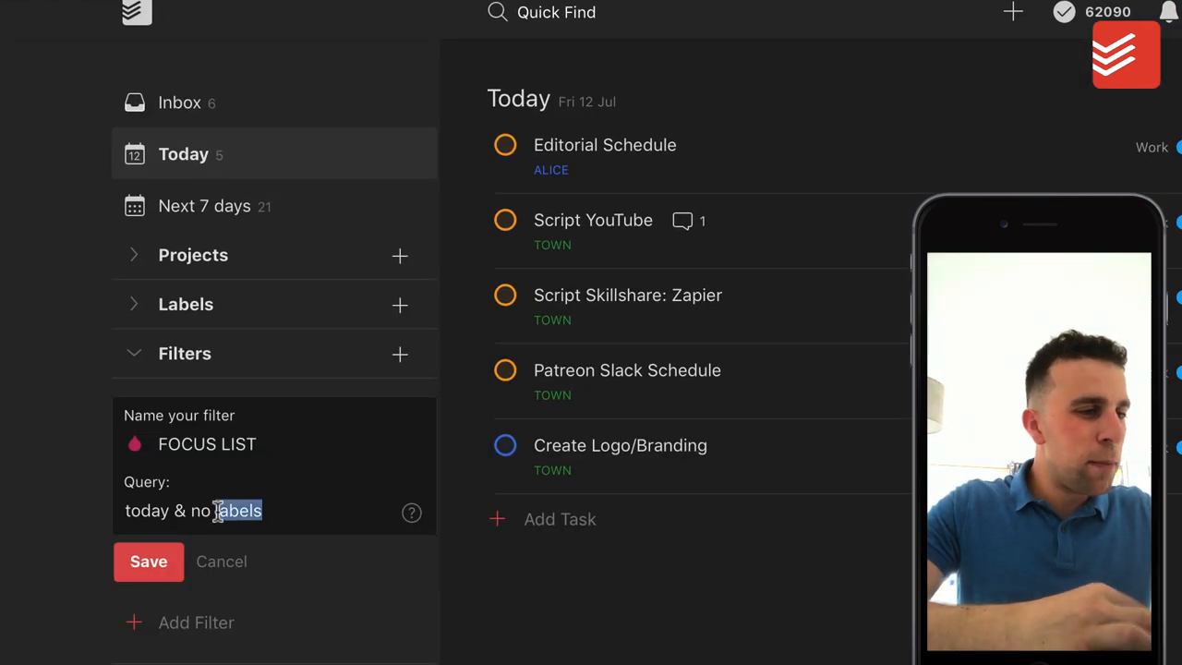
{"action": "type", "text": "@"}
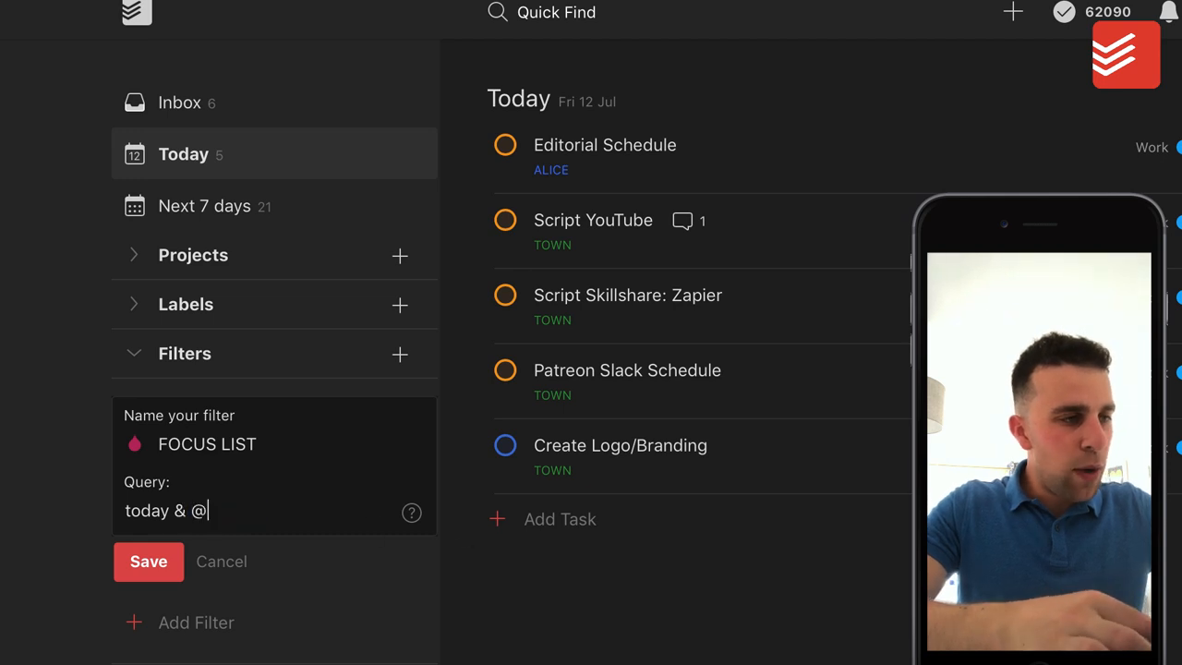
{"action": "type", "text": "town"}
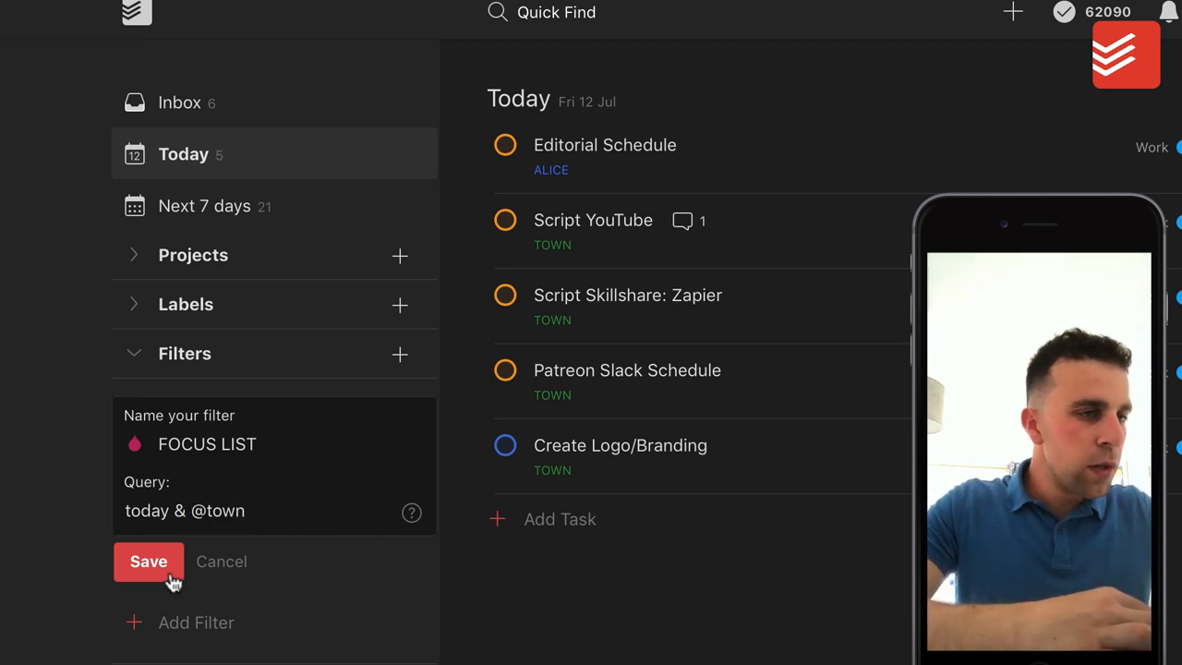
{"action": "left_click", "coordinate": [148, 562]}
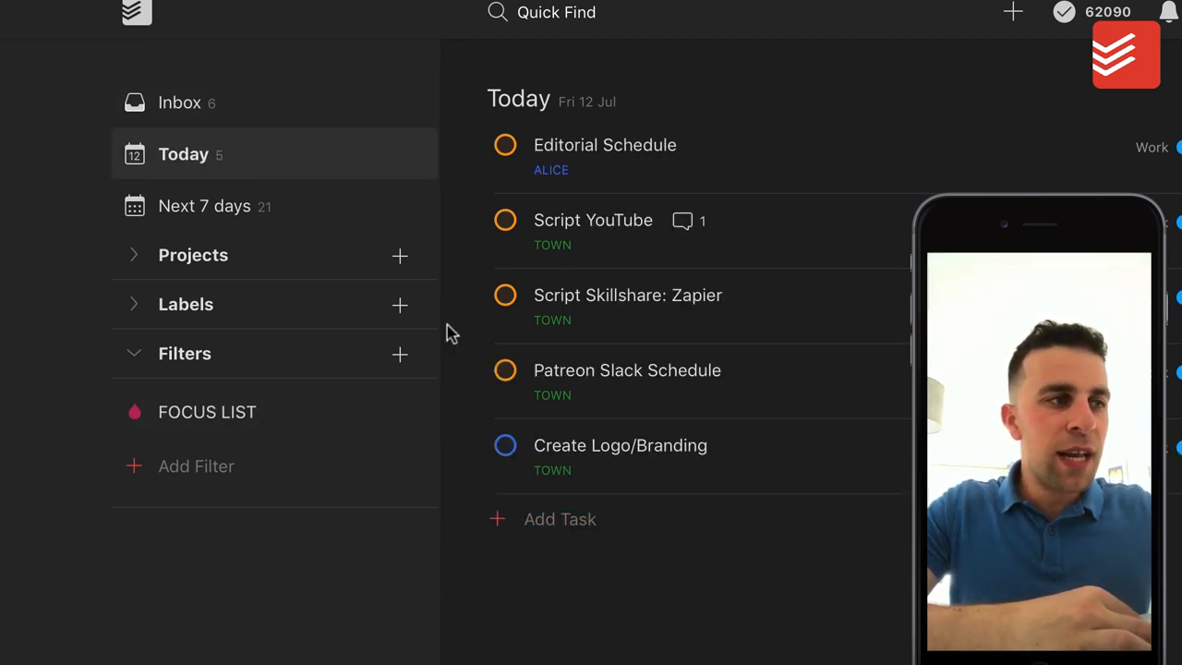
Review Next 7 days, then view the FOCUS LIST filter's four TOWN tasks due today
{"action": "left_click", "coordinate": [207, 205]}
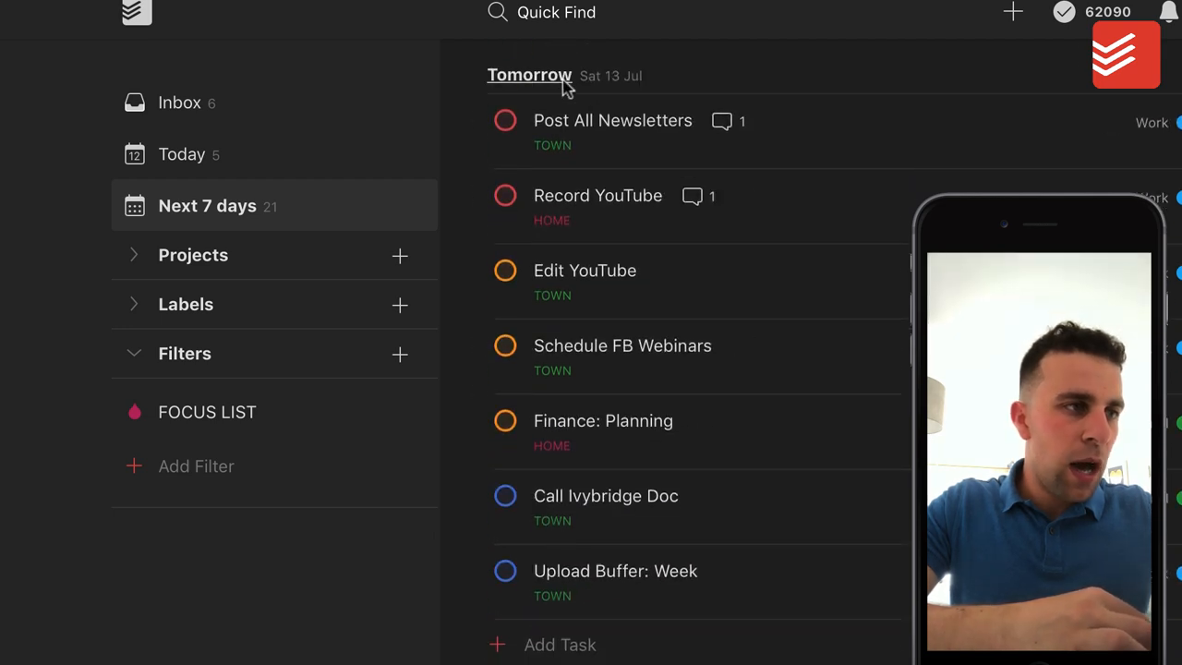
{"action": "mouse_move", "coordinate": [565, 244]}
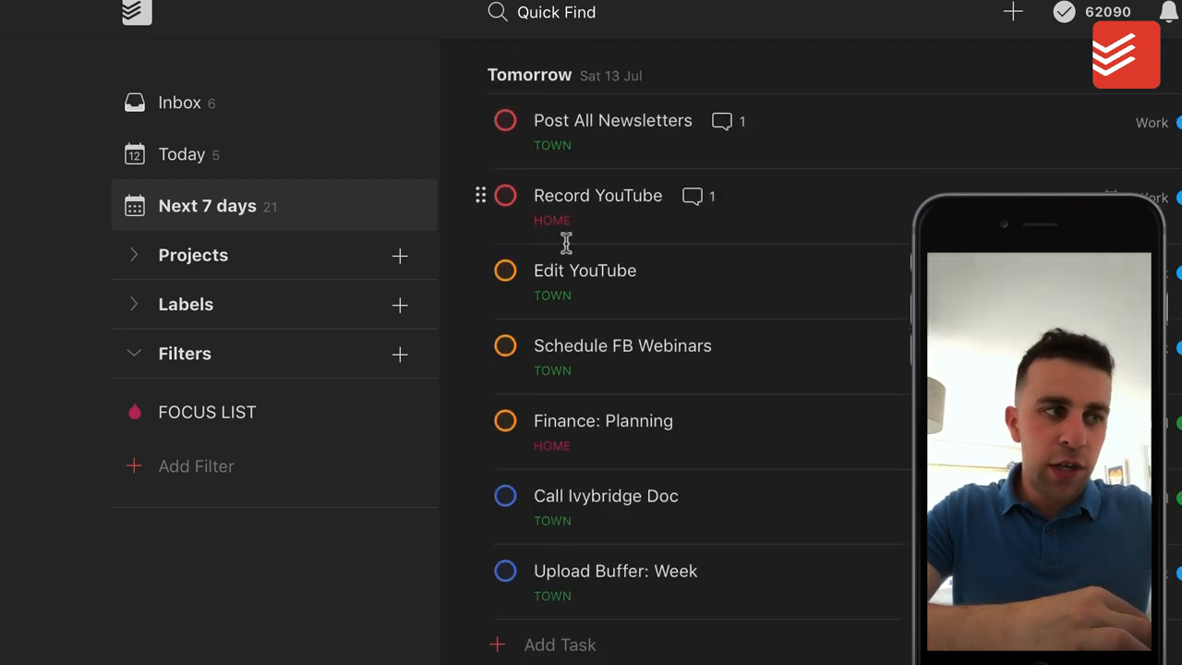
{"action": "mouse_move", "coordinate": [612, 587]}
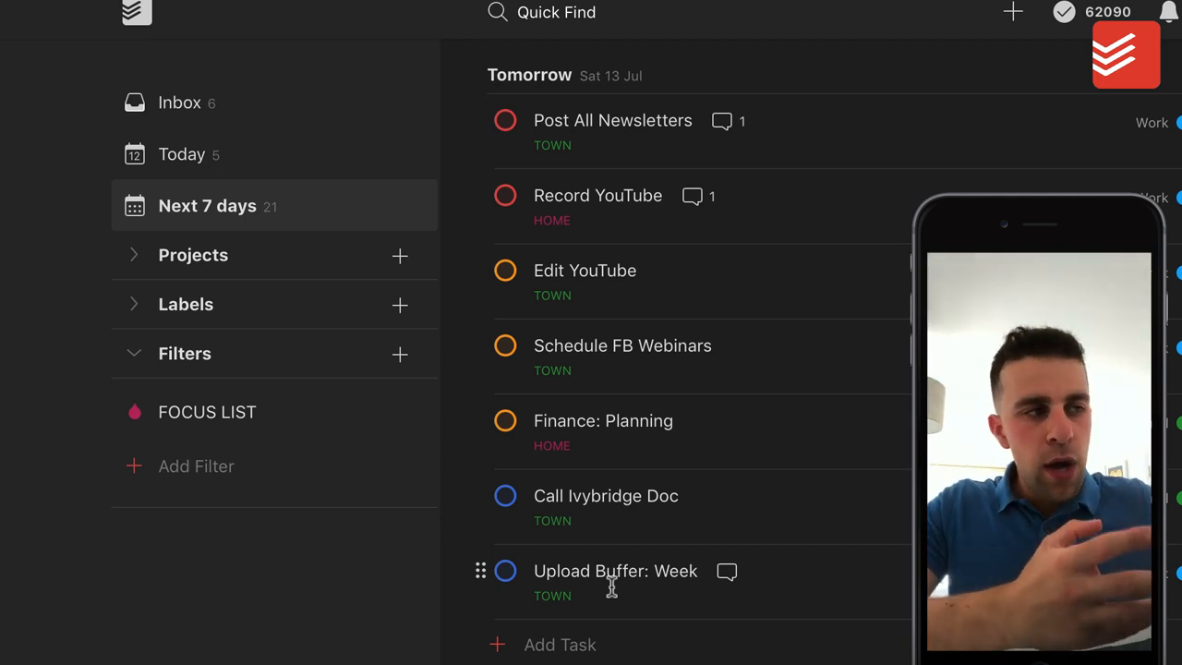
{"action": "left_click", "coordinate": [209, 410]}
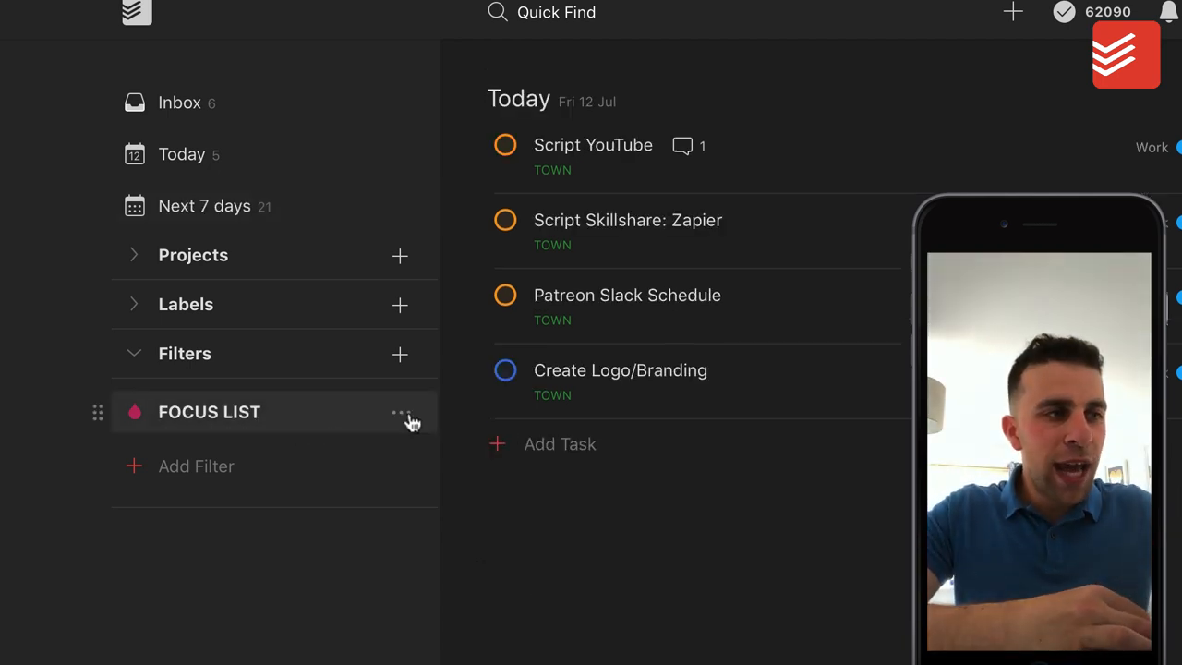
{"action": "mouse_move", "coordinate": [563, 174]}
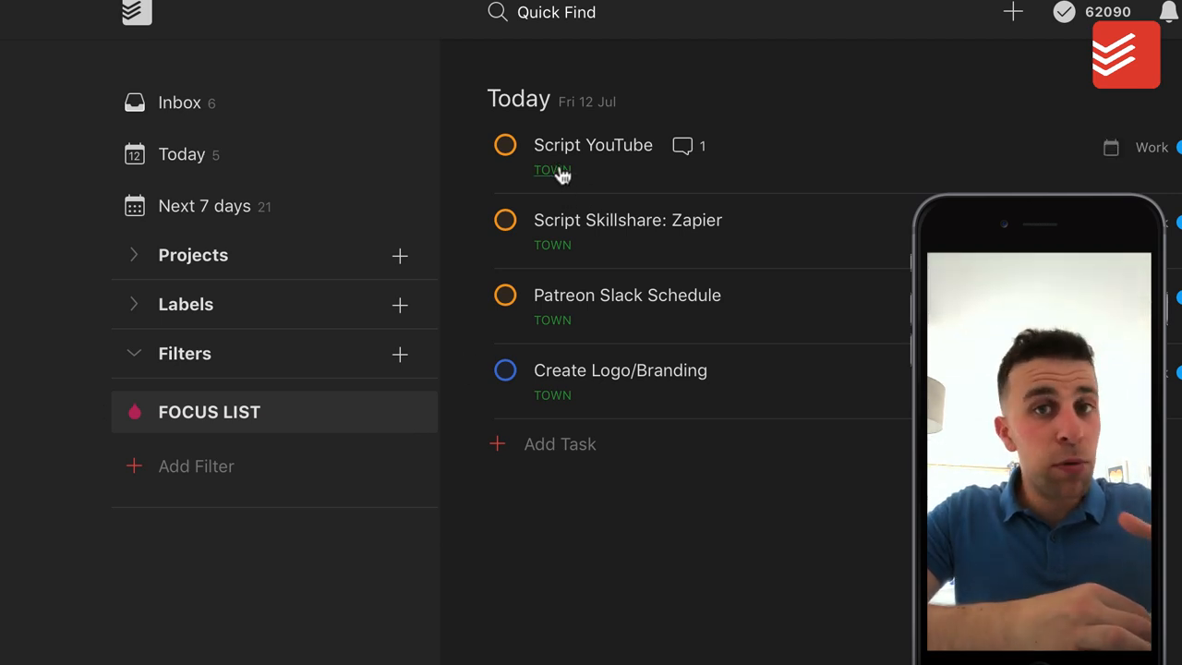